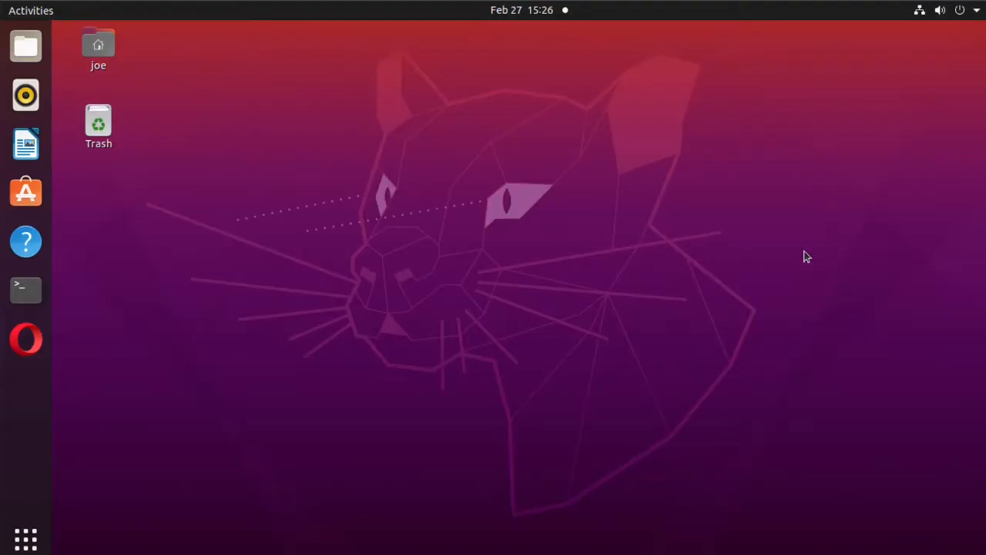
pyautogui.moveTo(344, 362)
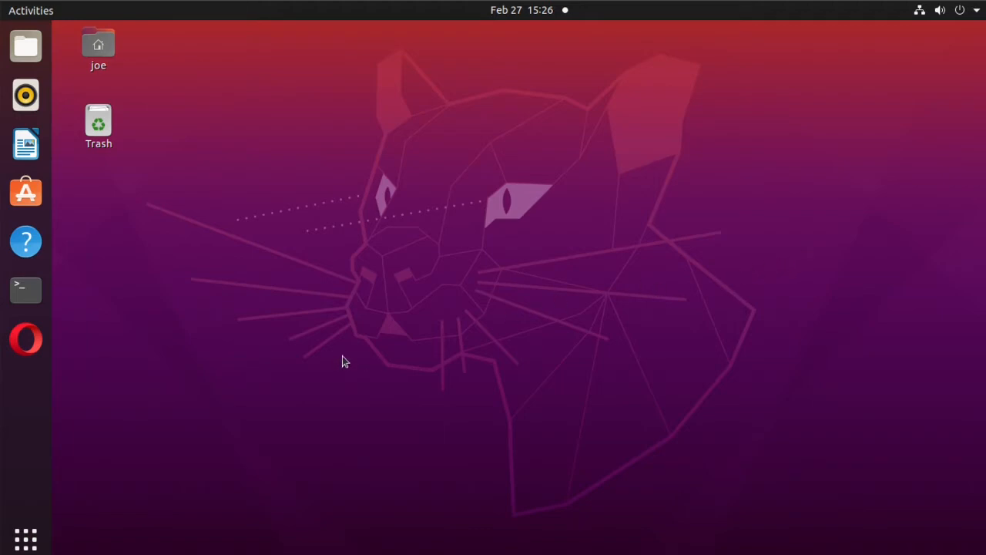
# Launch GNOME Terminal from the dock icon.
pyautogui.click(25, 290)
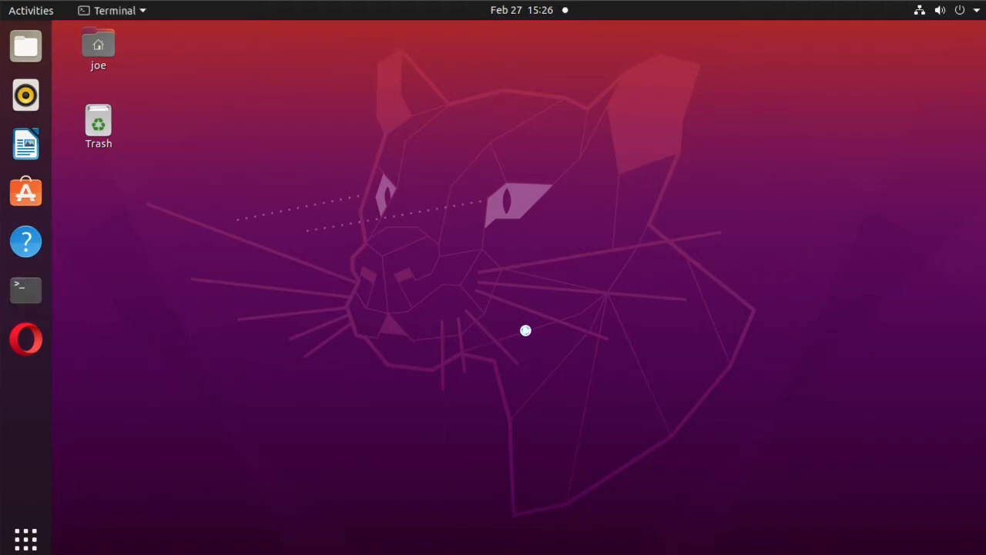
# Enter 'sudo rm /etc/apt/sources.list.d/jellyfin.list' to remove the old Jellyfin source file.
pyautogui.click(25, 289)
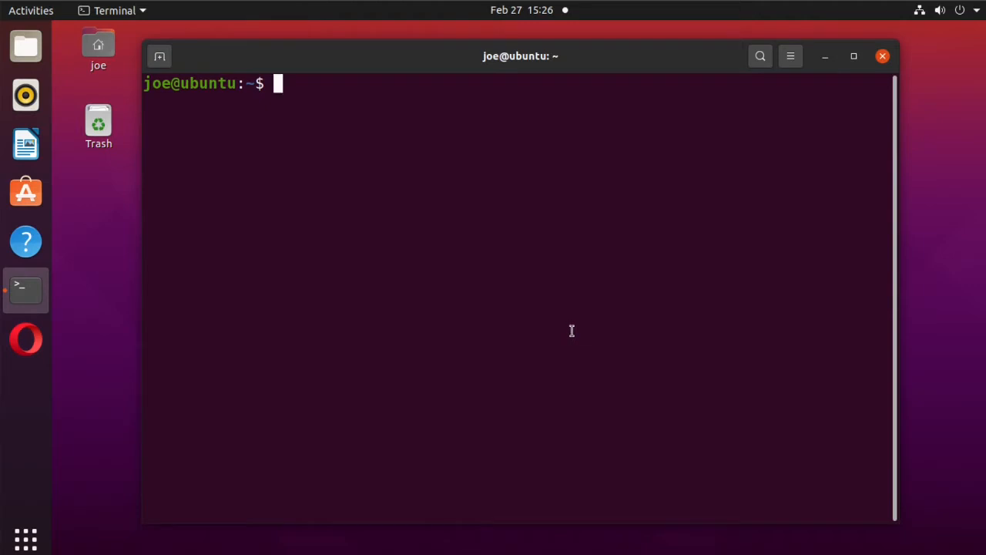
pyautogui.write('s')
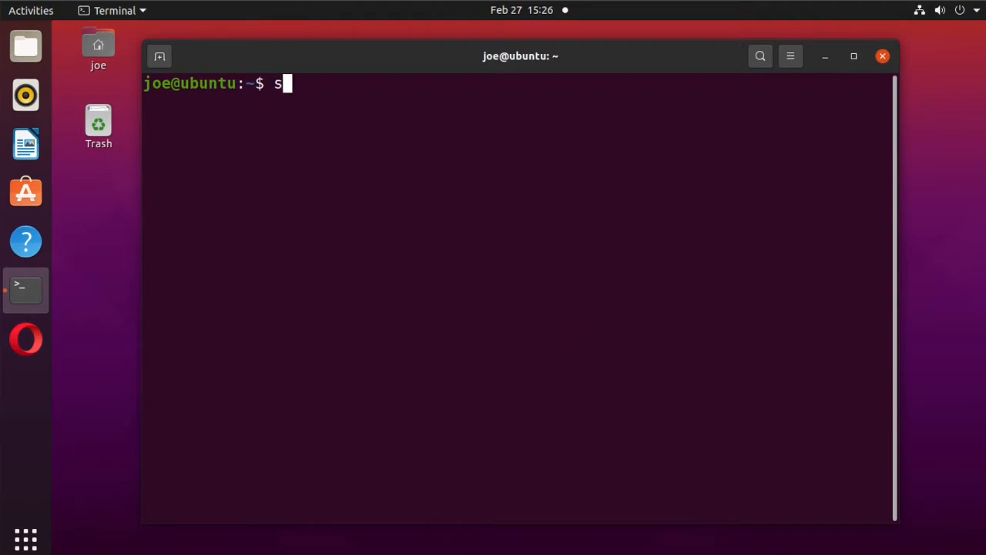
pyautogui.write('udo')
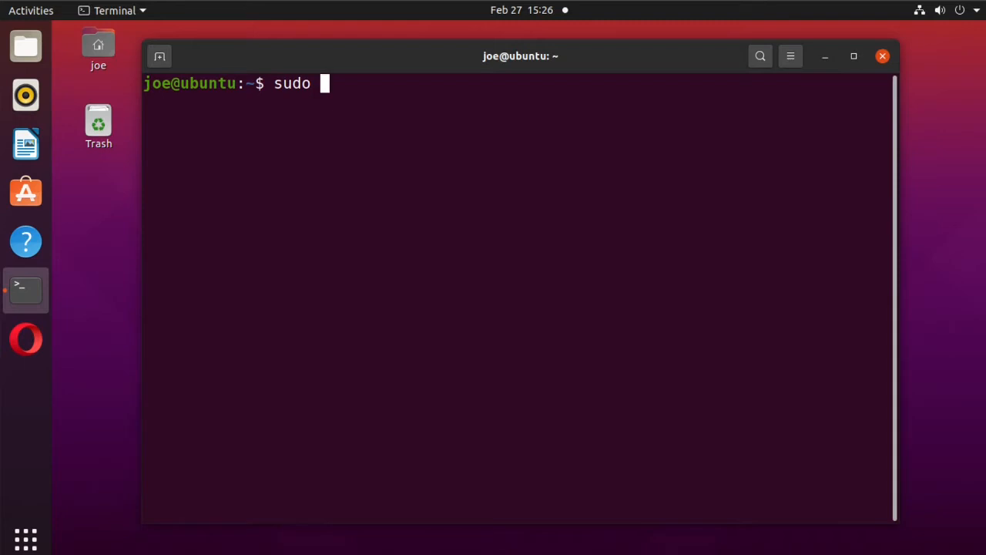
pyautogui.write('rm /')
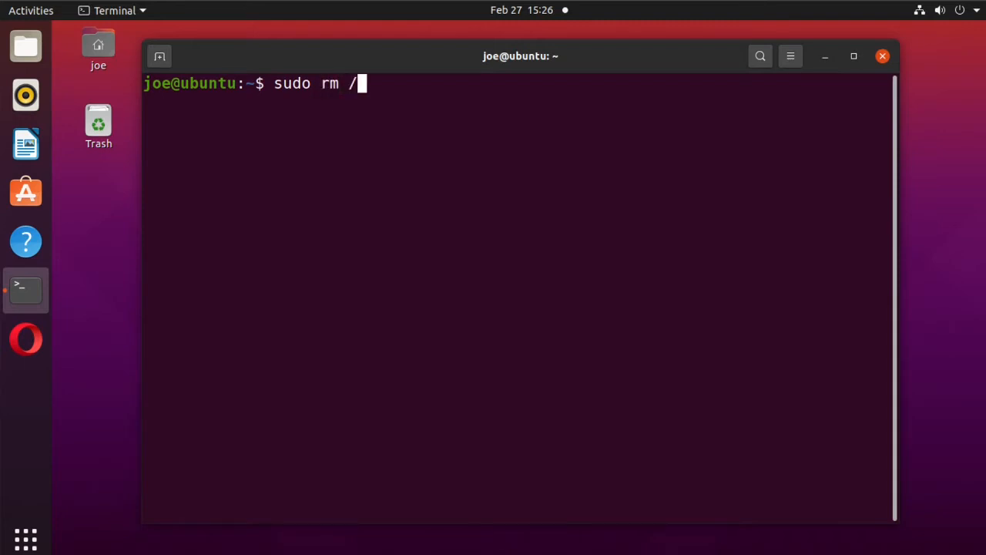
pyautogui.write('etc')
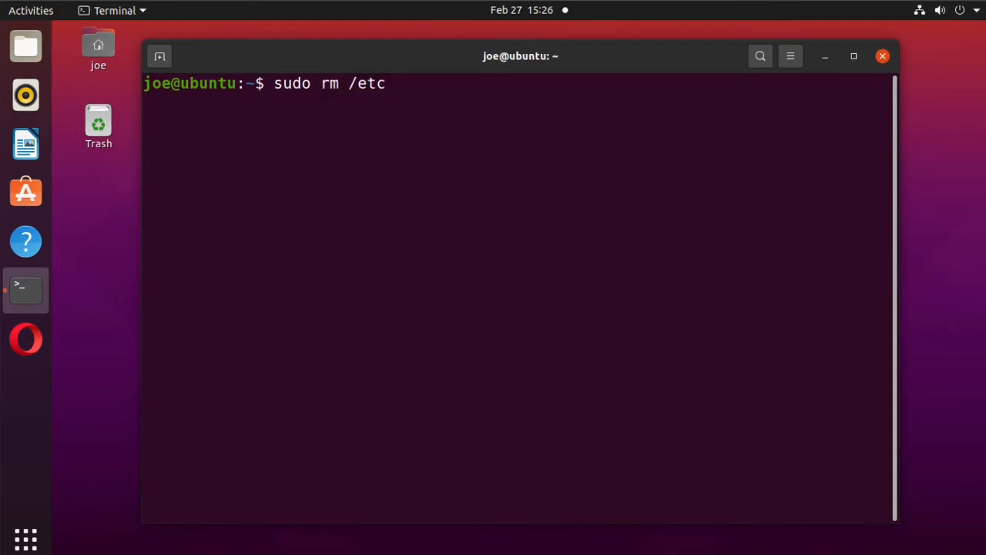
pyautogui.write('/apt')
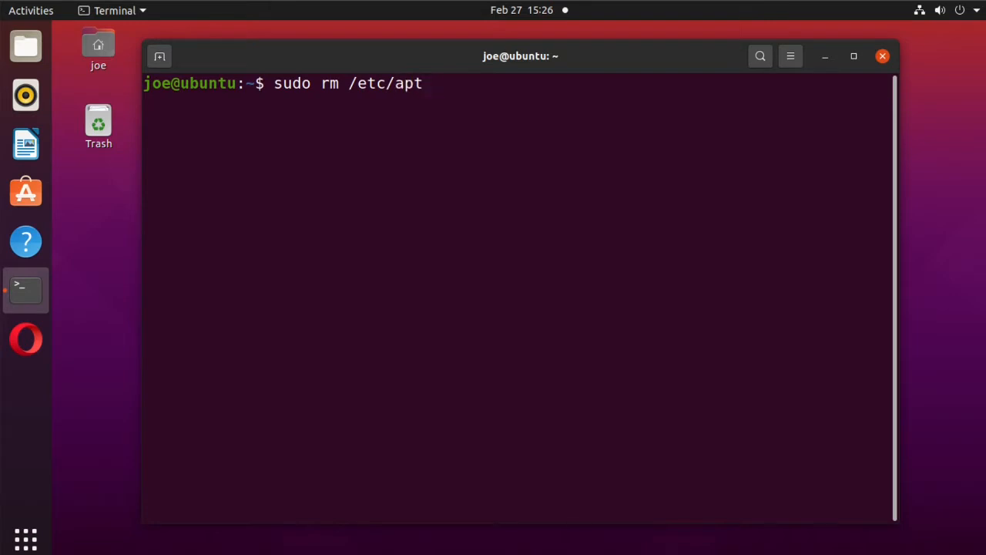
pyautogui.write('/sourc')
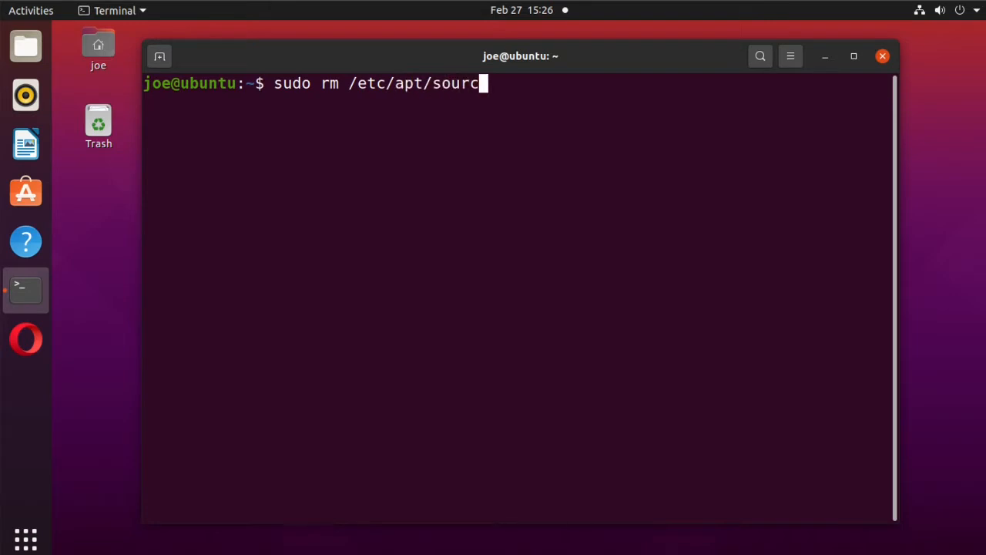
pyautogui.write('es.li')
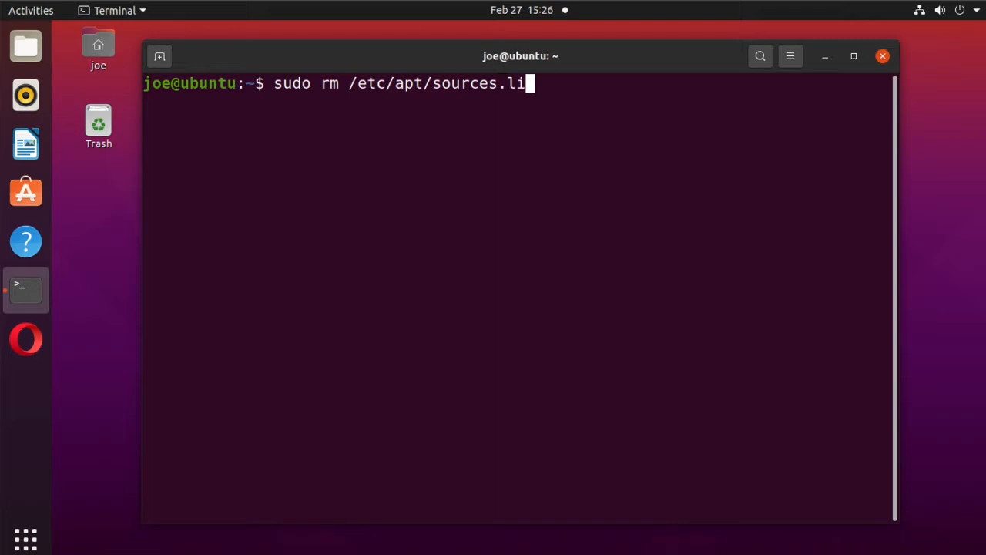
pyautogui.write('st')
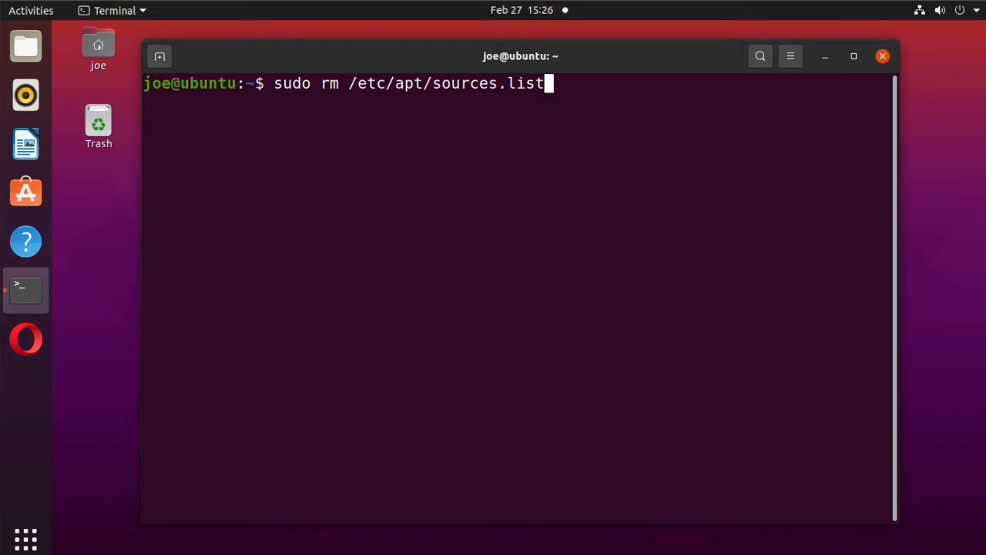
pyautogui.write('.d')
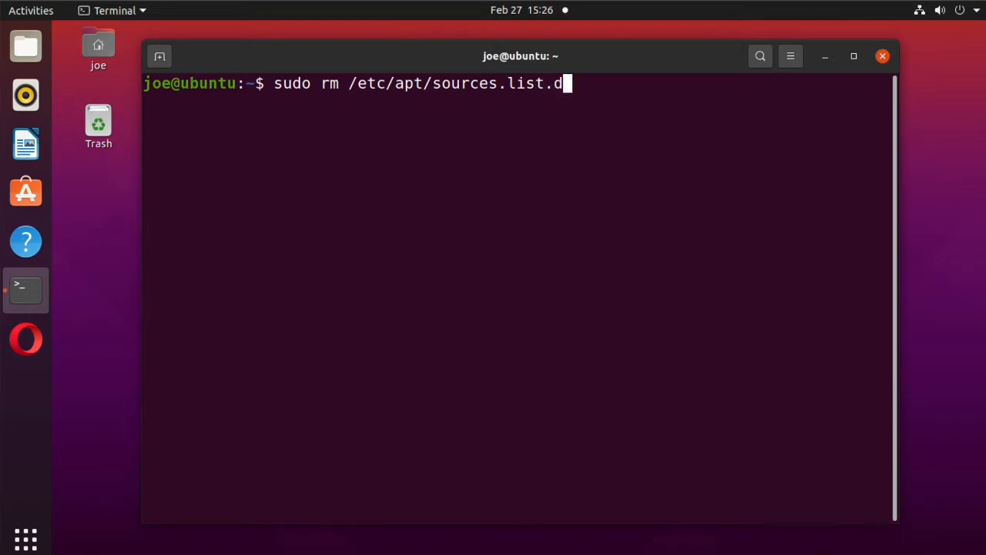
pyautogui.write('/je')
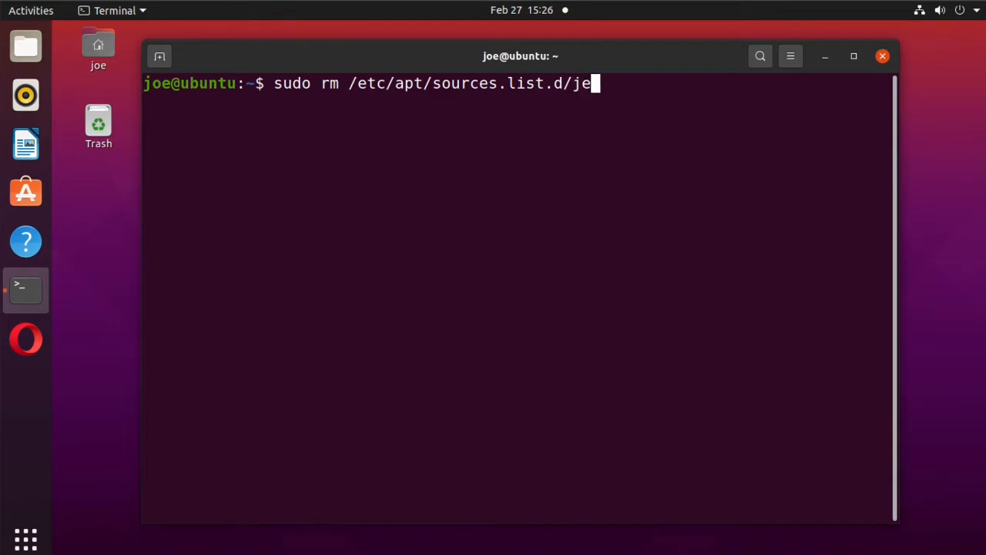
pyautogui.write('llyfin')
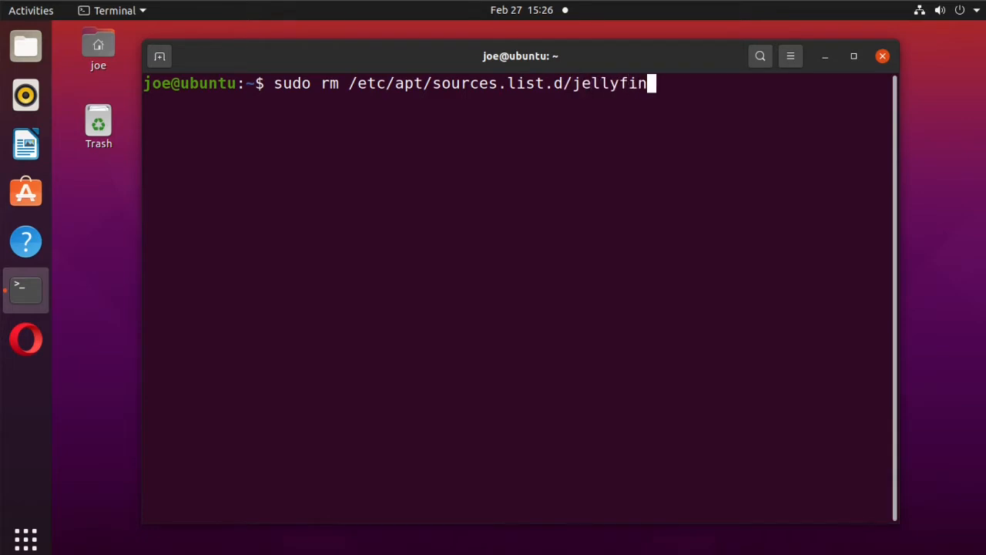
pyautogui.write('.list')
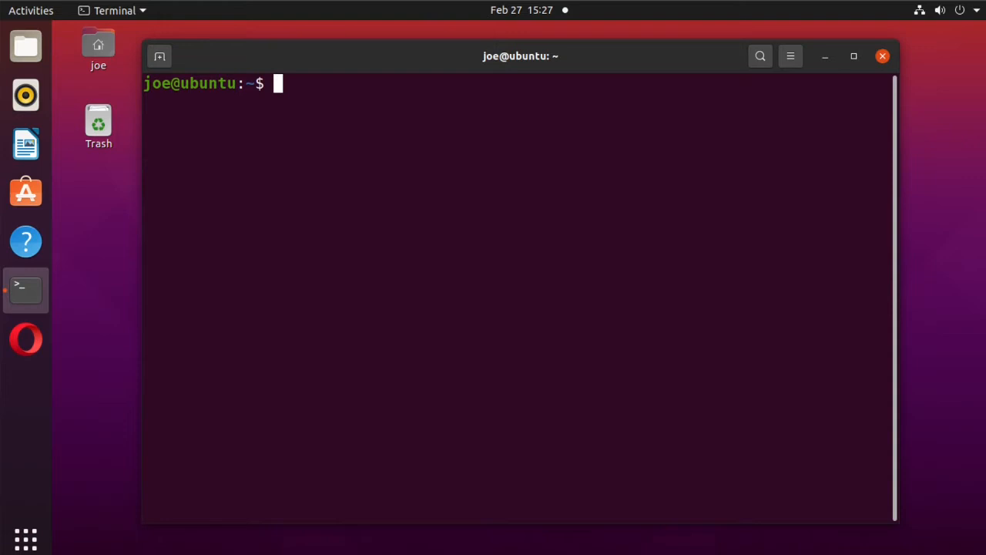
# Run 'sudo apt install apt-transport-https', then clear the terminal screen.
pyautogui.write('sudo')
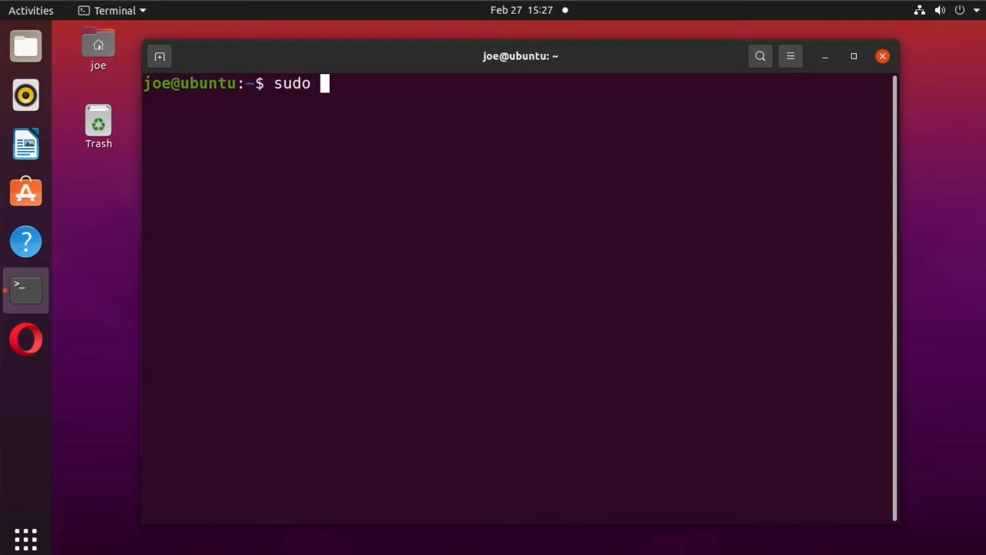
pyautogui.write('apt insta')
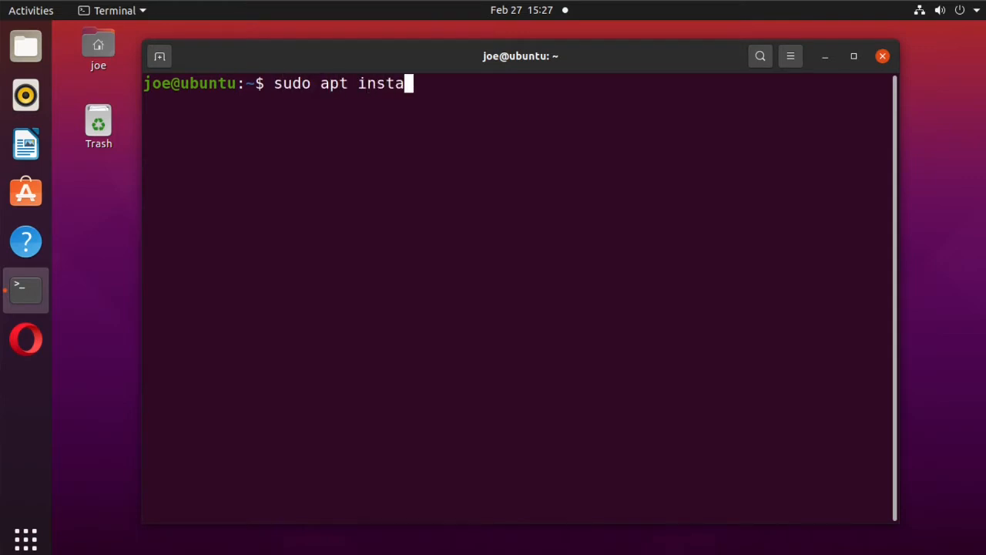
pyautogui.write('ll a')
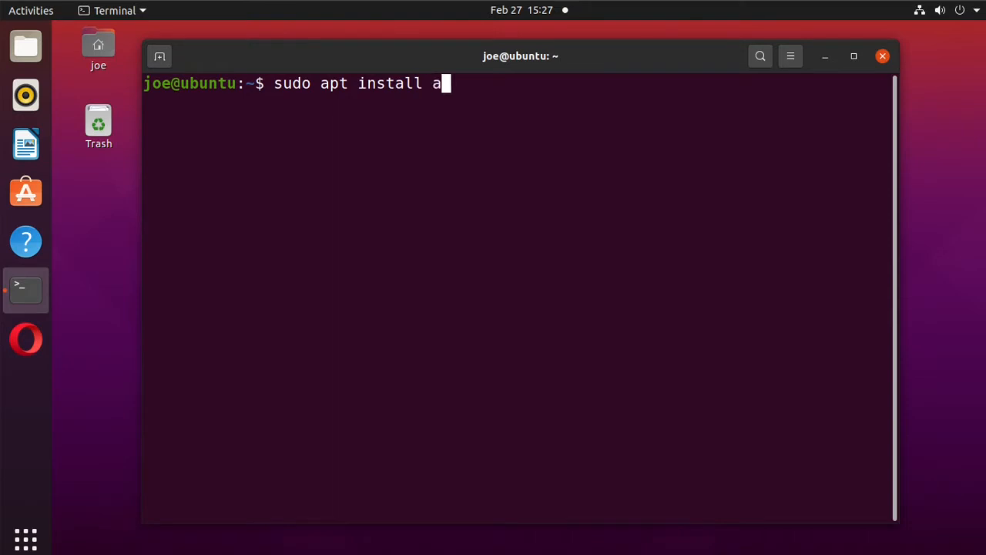
pyautogui.write('pt-trans')
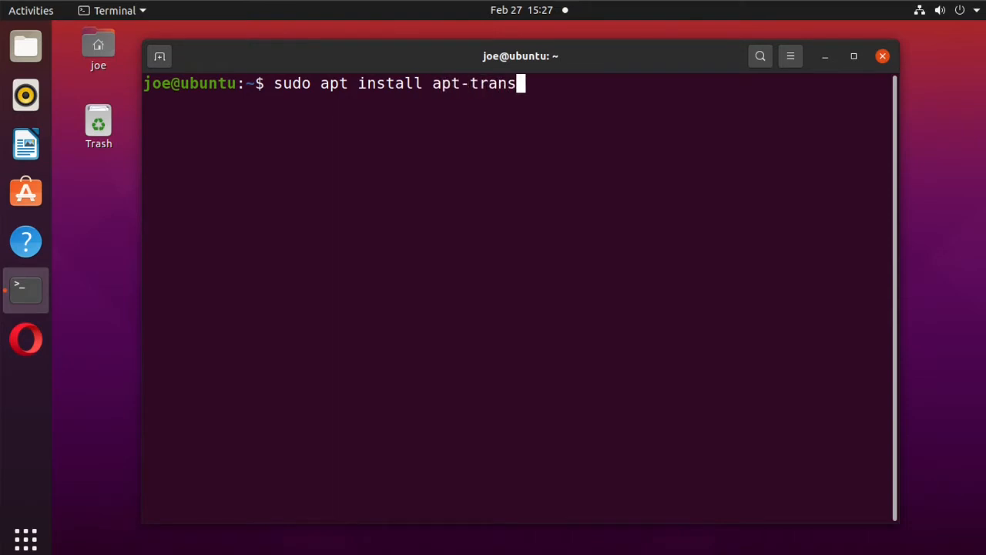
pyautogui.write('port')
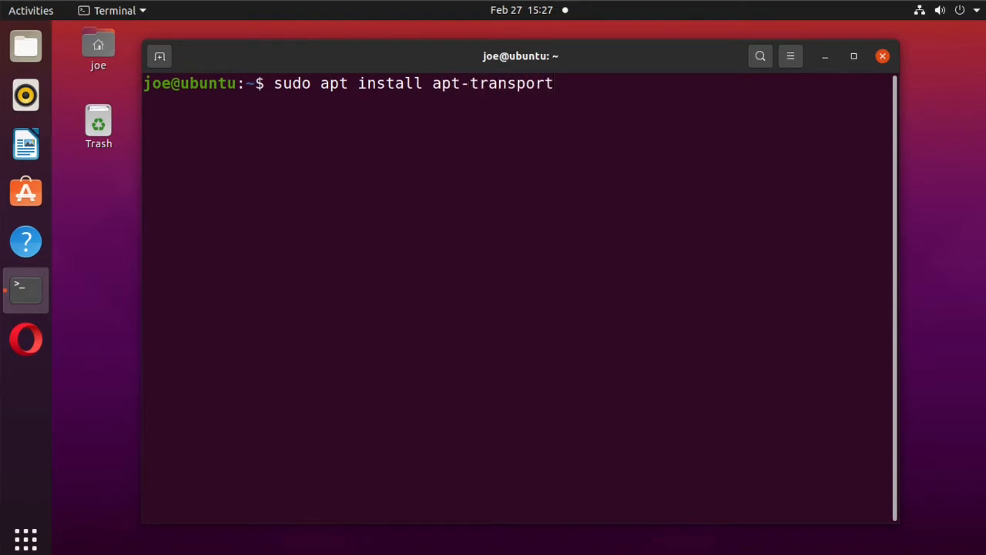
pyautogui.write('-http')
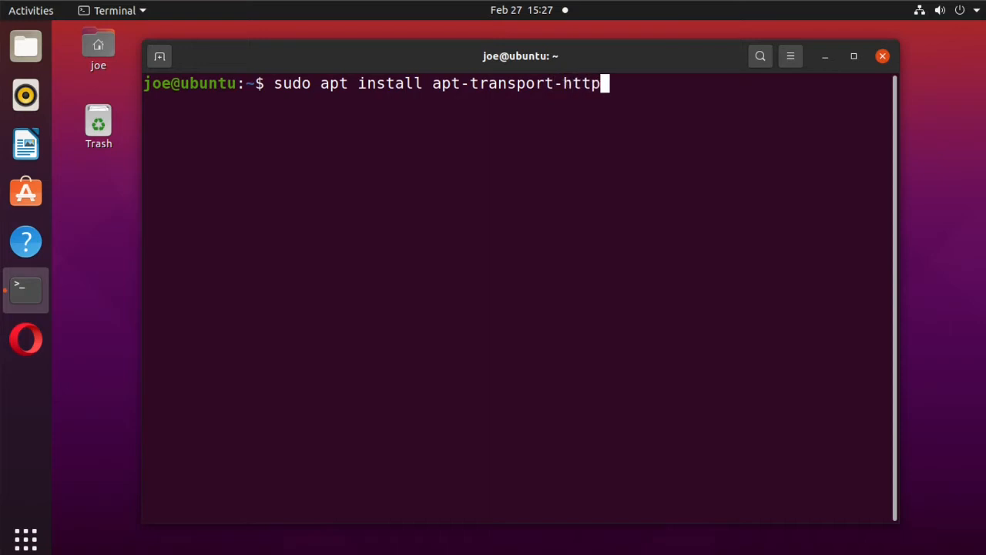
pyautogui.press('Return')
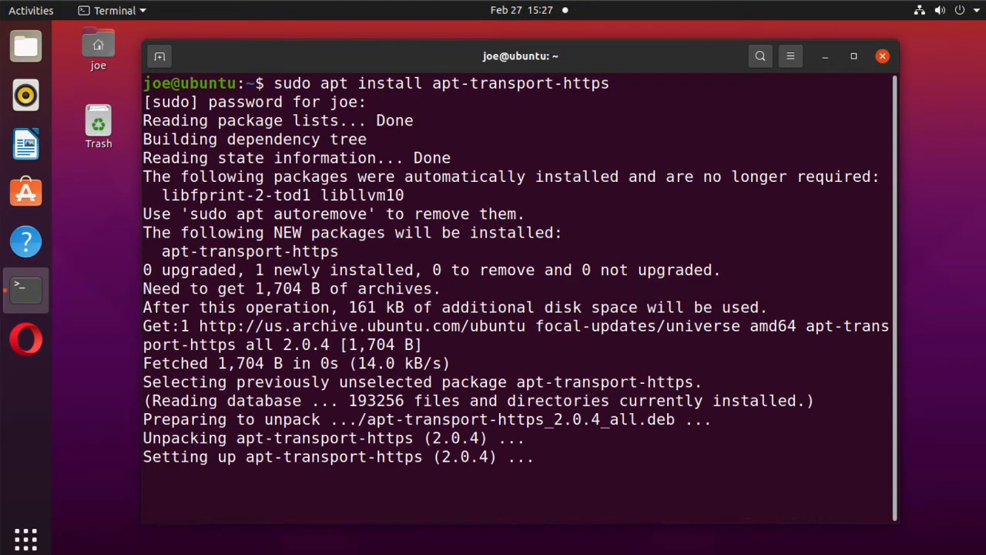
pyautogui.write('cl')
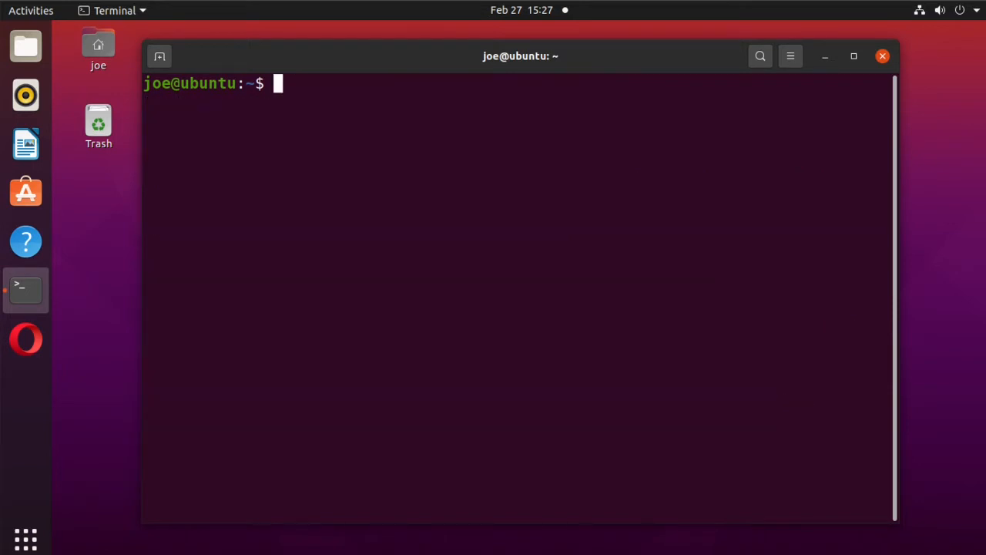
# Enable the universe repository and enter the wget command for the Jellyfin signing key.
pyautogui.write('sudo add-apt-repository univ')
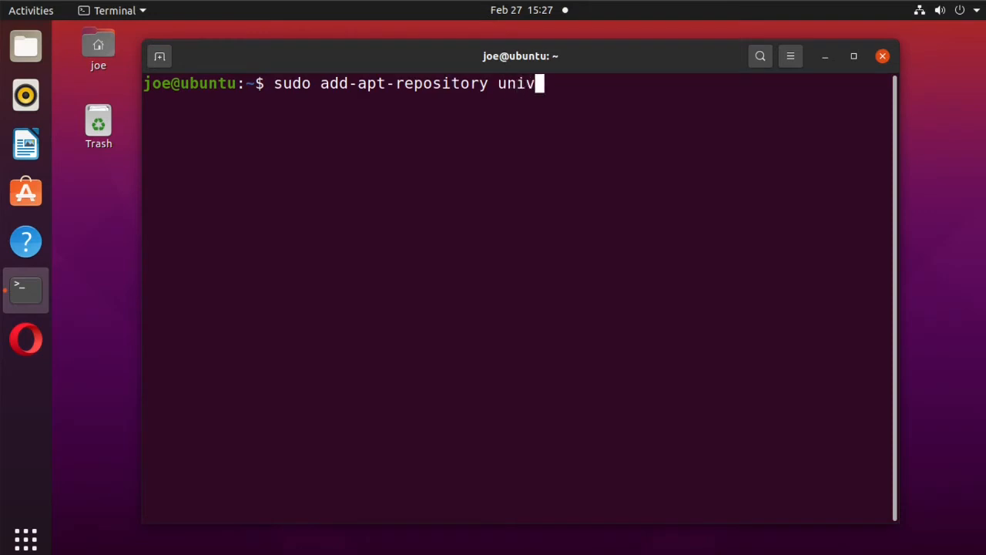
pyautogui.write('erse')
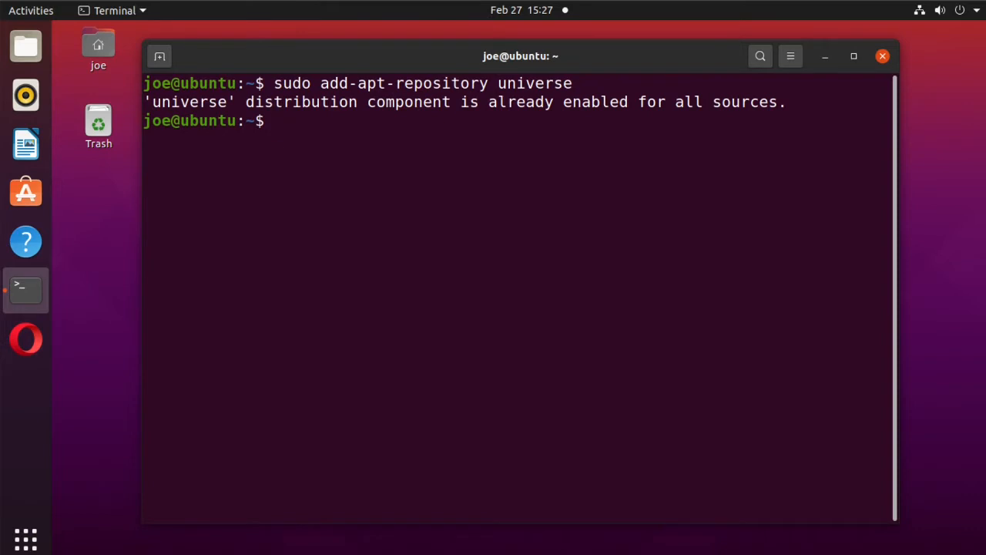
pyautogui.write('wget -O - https://repo.jellyfin.org/ubuntu/jellyfin_team.gpg.key | sudo apt-key add -')
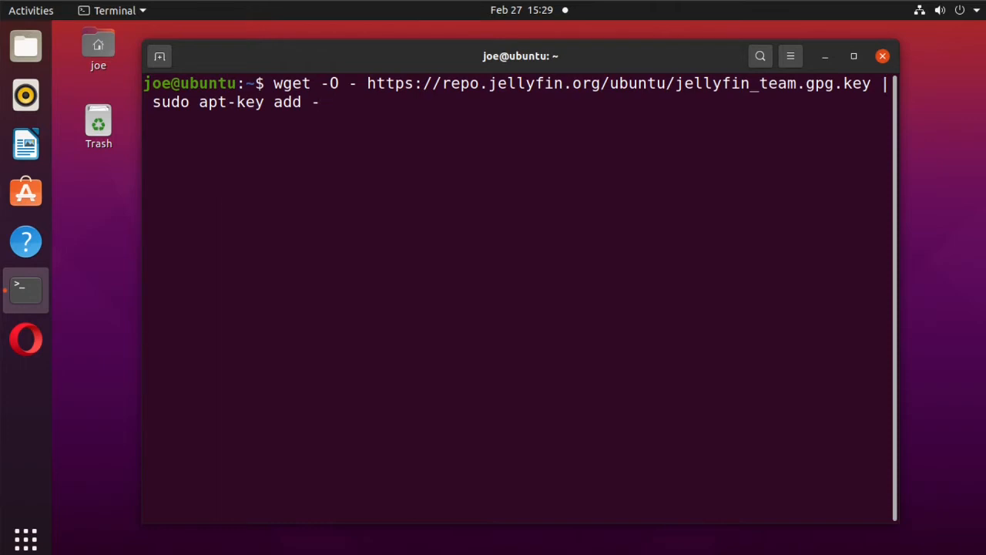
# Add the Jellyfin team GPG key via apt-key, then clear the screen.
pyautogui.press('Return')
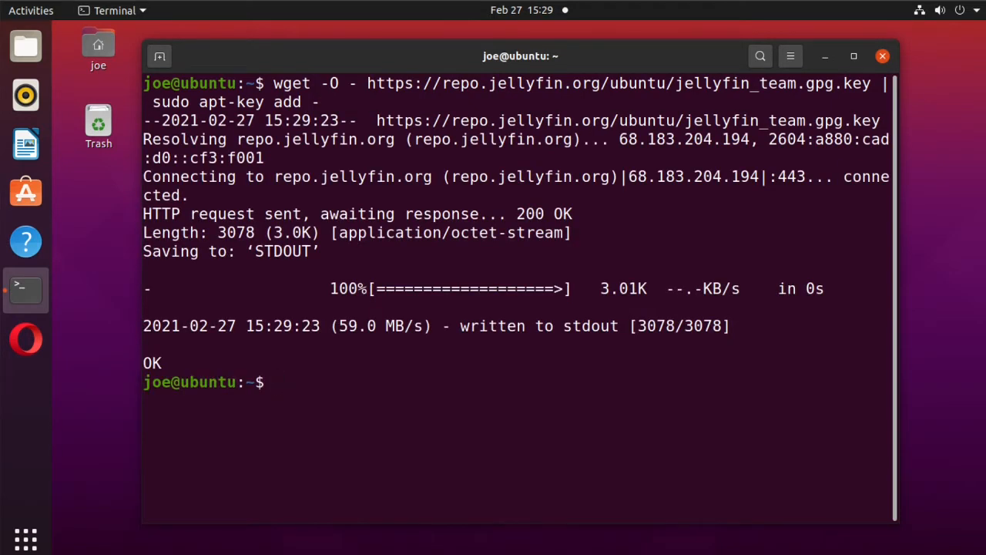
pyautogui.write('clear')
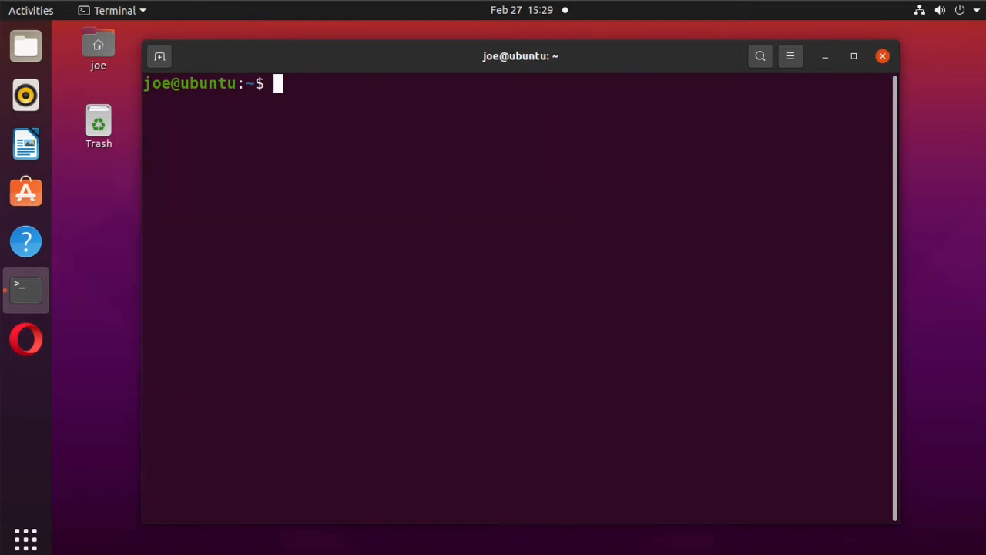
# Write the Jellyfin 'deb ... ubuntu focal main' line to /etc/apt/sources.list.d/jellyfin.list with tee.
pyautogui.write('echo "deb [arch=$( dpkg --print-architecture )] https://repo.jellyfin.org/ubuntu $( lsb_release -c -s ) main" | sudo tee /etc/apt/sources.list.d/jellyfin.list')
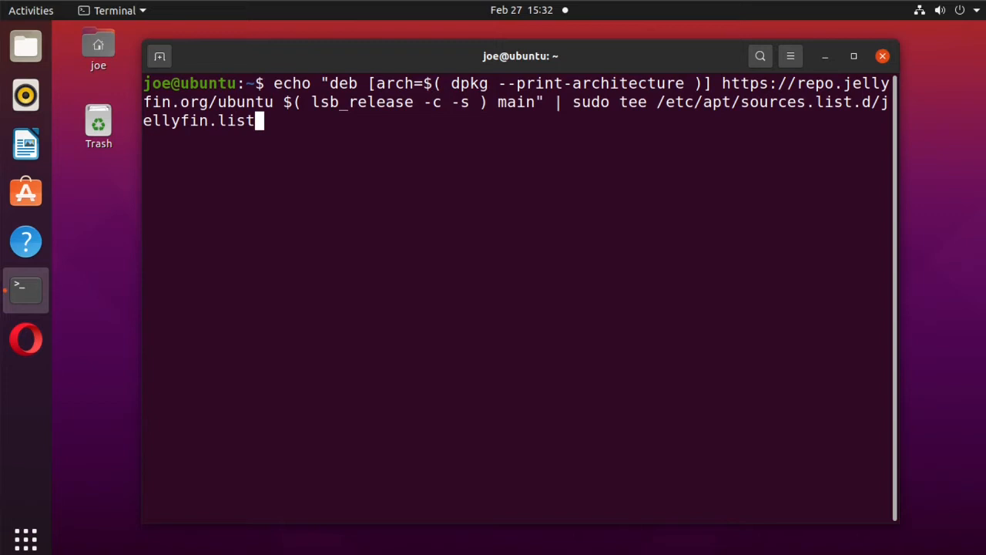
pyautogui.press('Return')
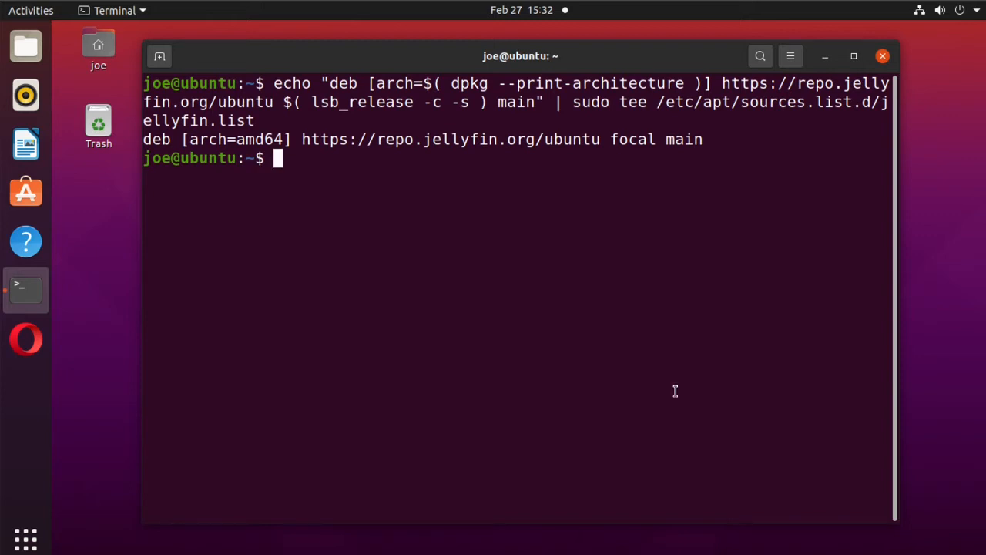
# Run 'sudo apt update' to fetch the Jellyfin focal repository.
pyautogui.write('sudo apt u')
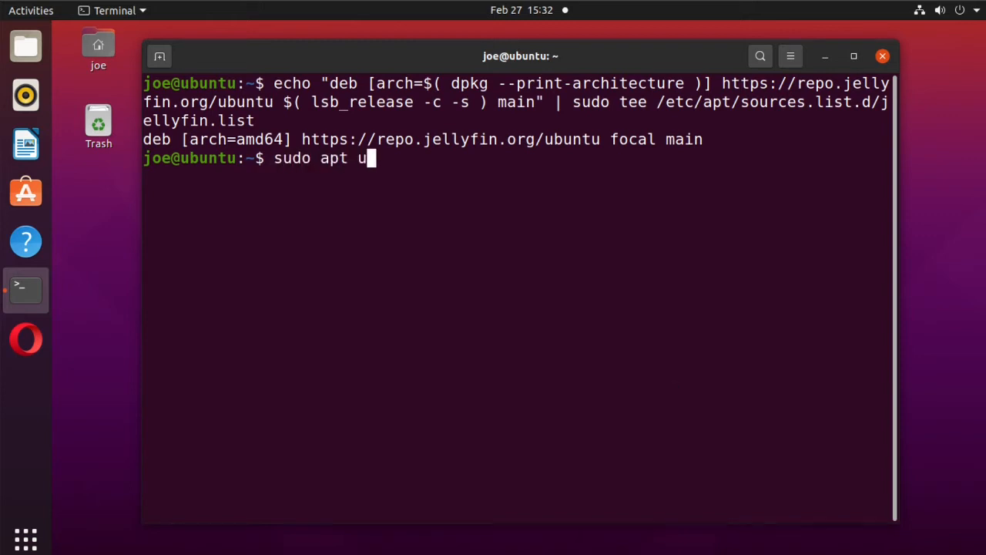
pyautogui.write('pdate')
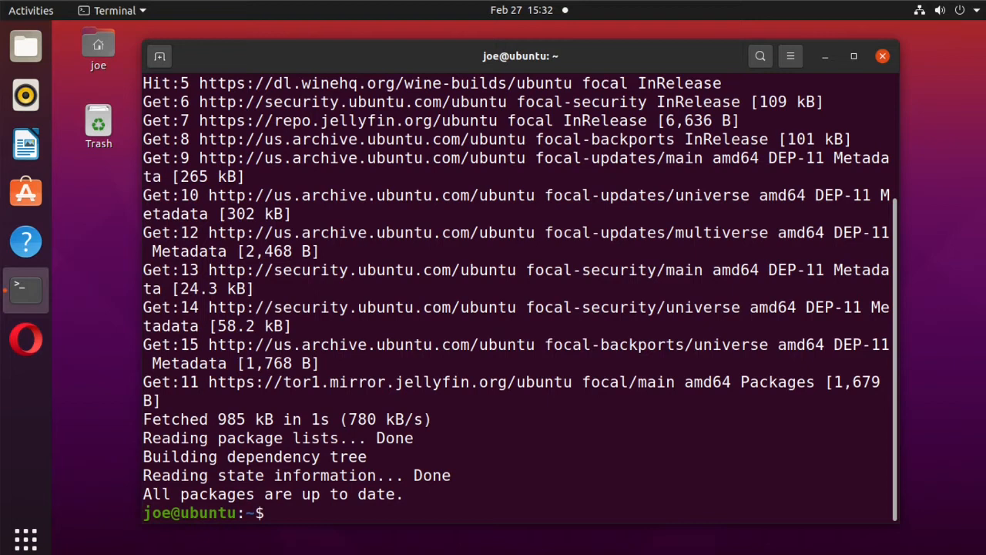
# Run 'sudo apt install jellyfin -y' to install Jellyfin 10.6.4 and its dependencies.
pyautogui.write('sudo apt')
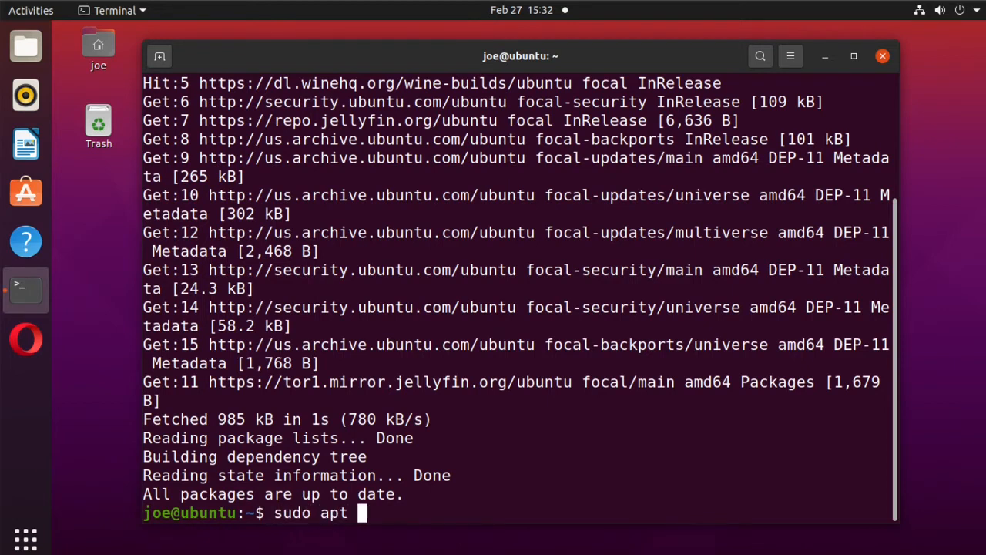
pyautogui.write('install')
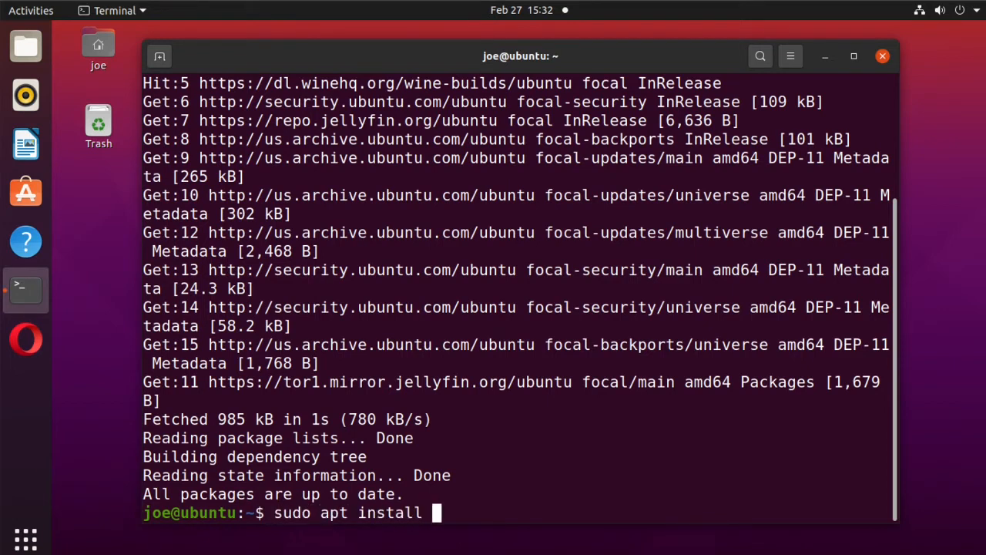
pyautogui.write('jell')
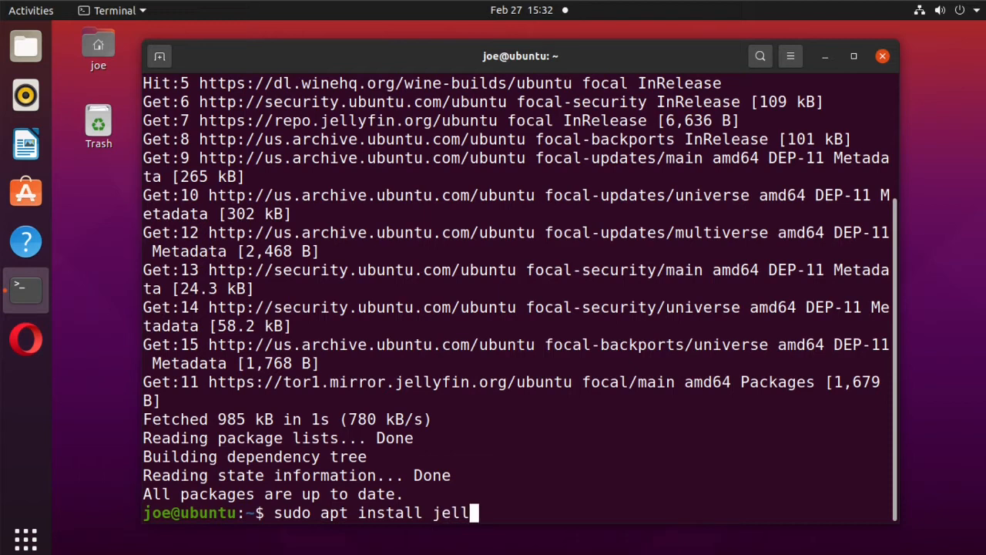
pyautogui.write('yfin')
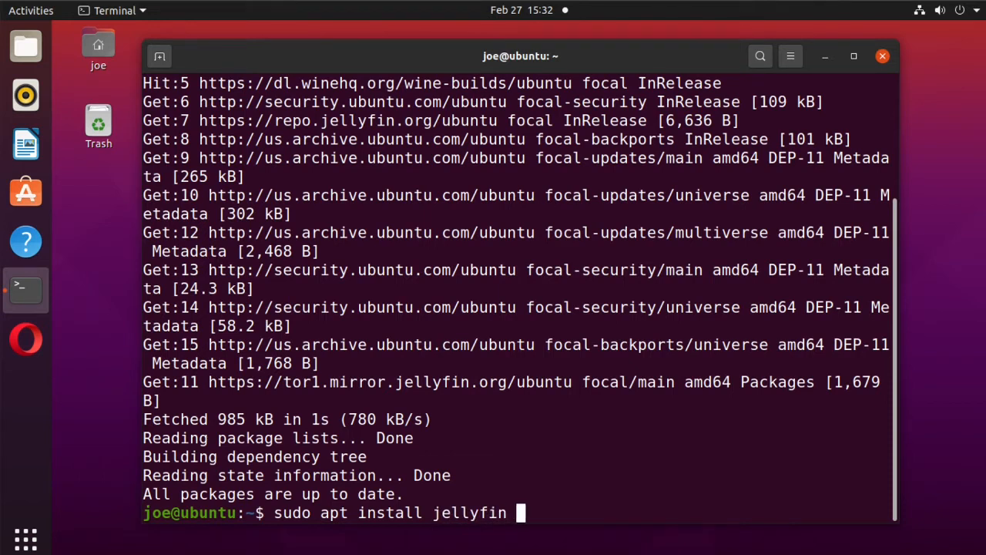
pyautogui.write('-y')
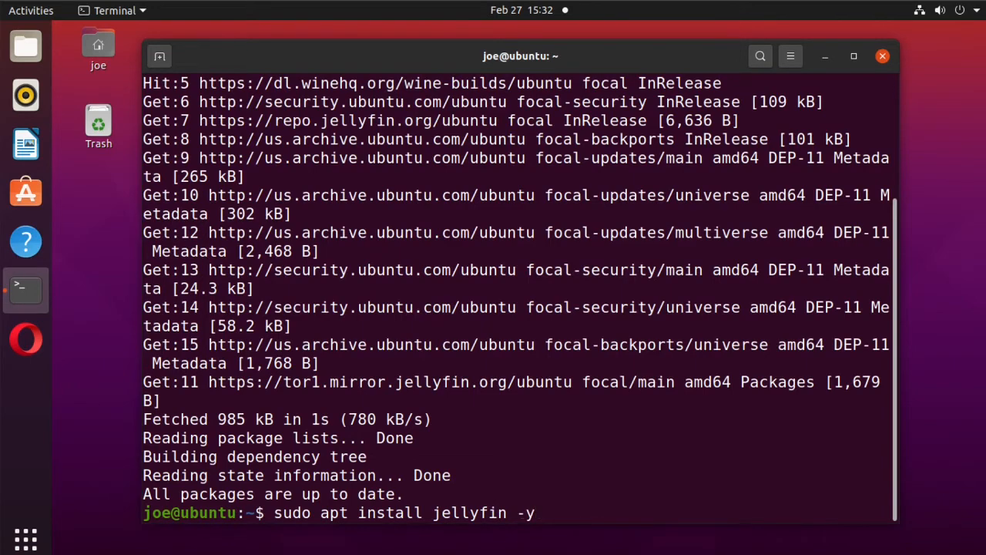
pyautogui.press('Return')
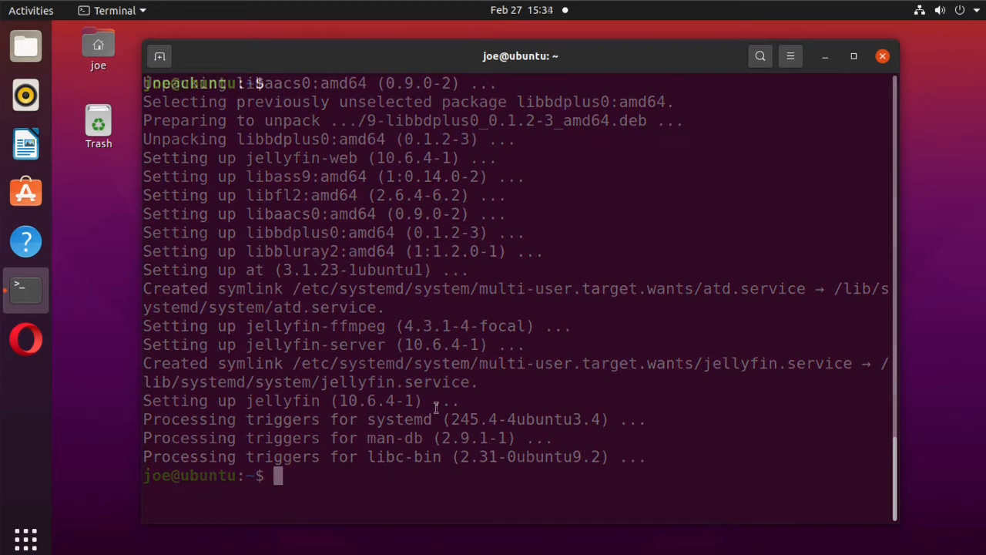
# Check 'sudo service jellyfin status' shows active (running), exit with q, then clear.
pyautogui.write('sudo')
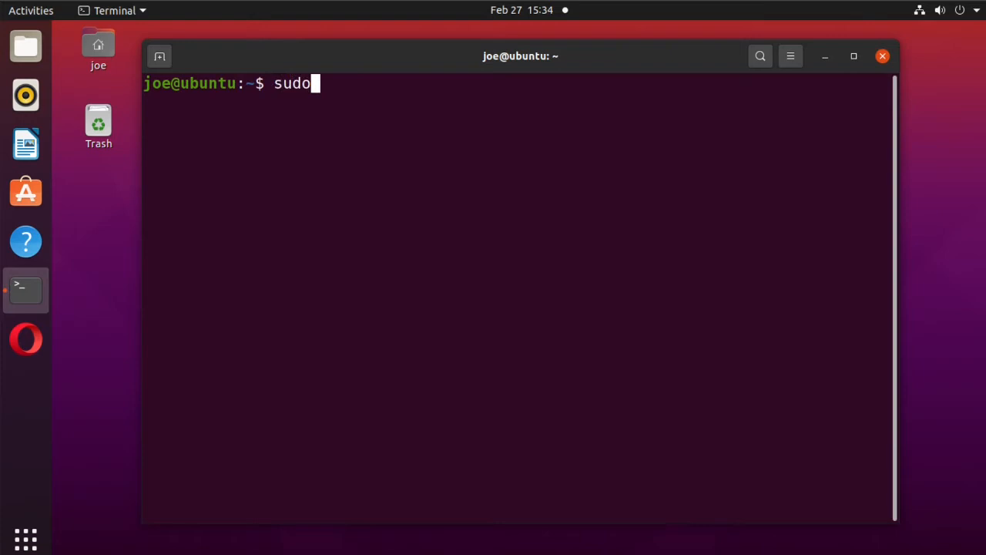
pyautogui.write('service')
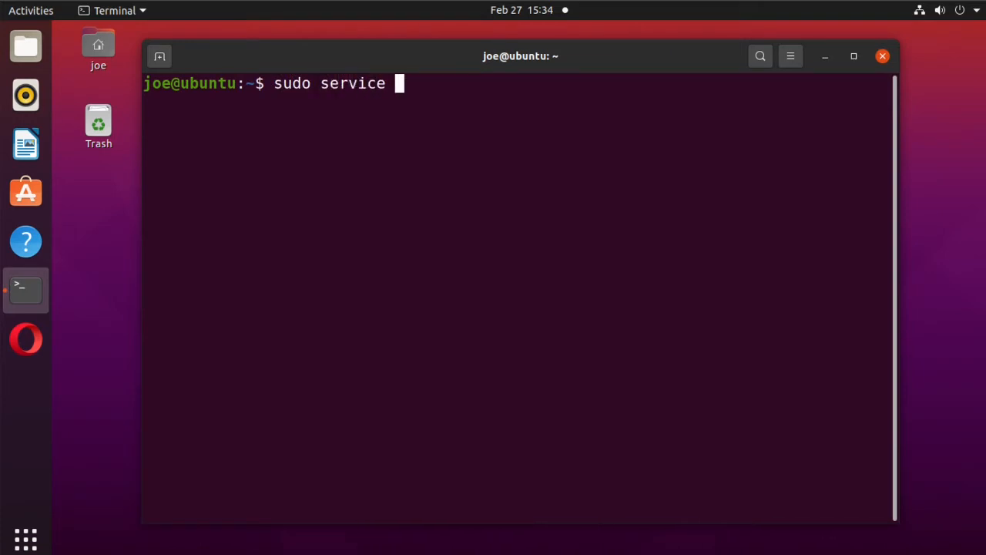
pyautogui.write('jellyfin status')
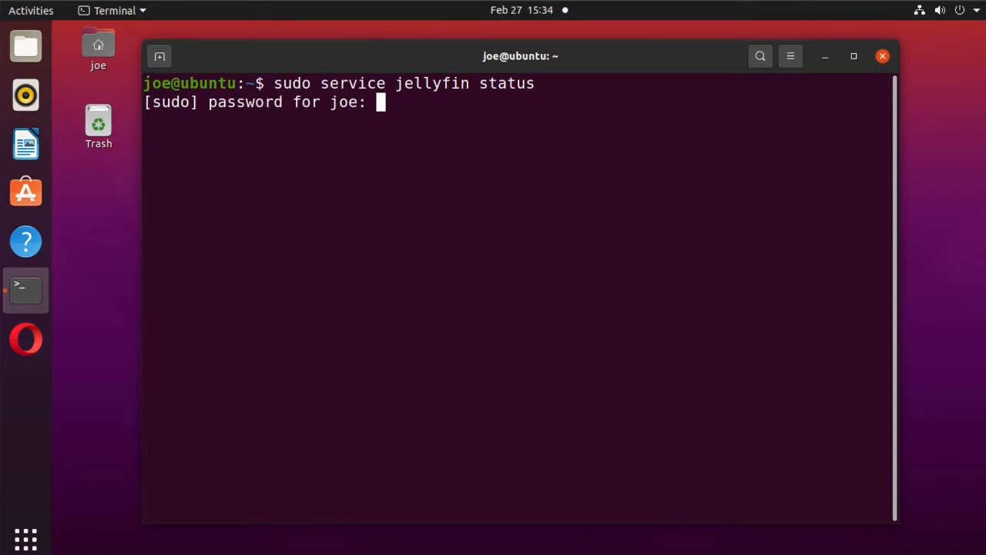
pyautogui.press('Return')
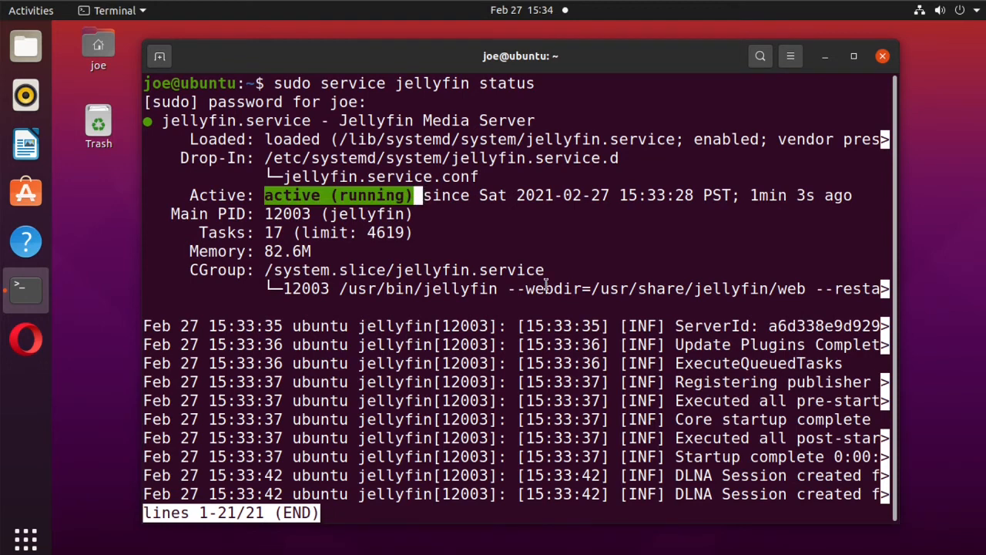
pyautogui.moveTo(547, 318)
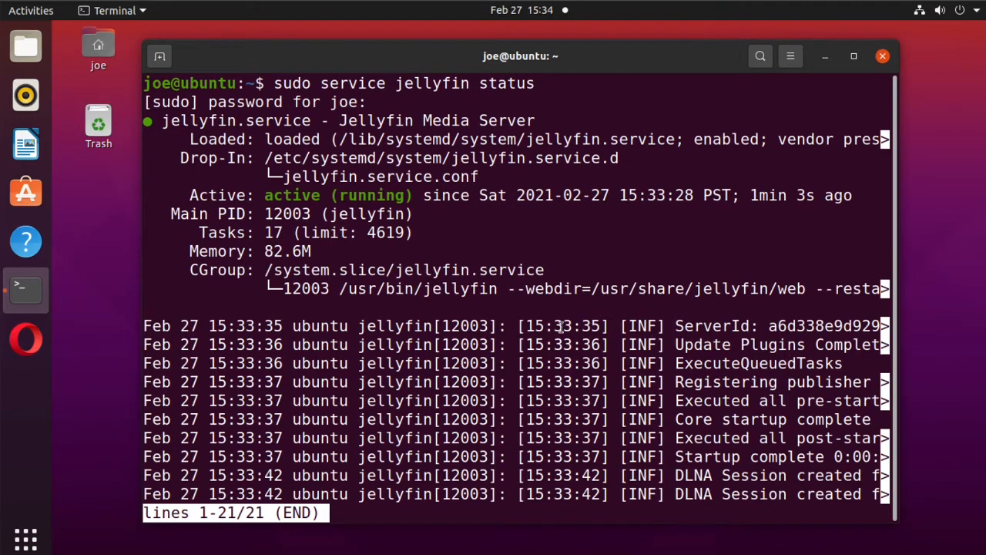
pyautogui.press('q')
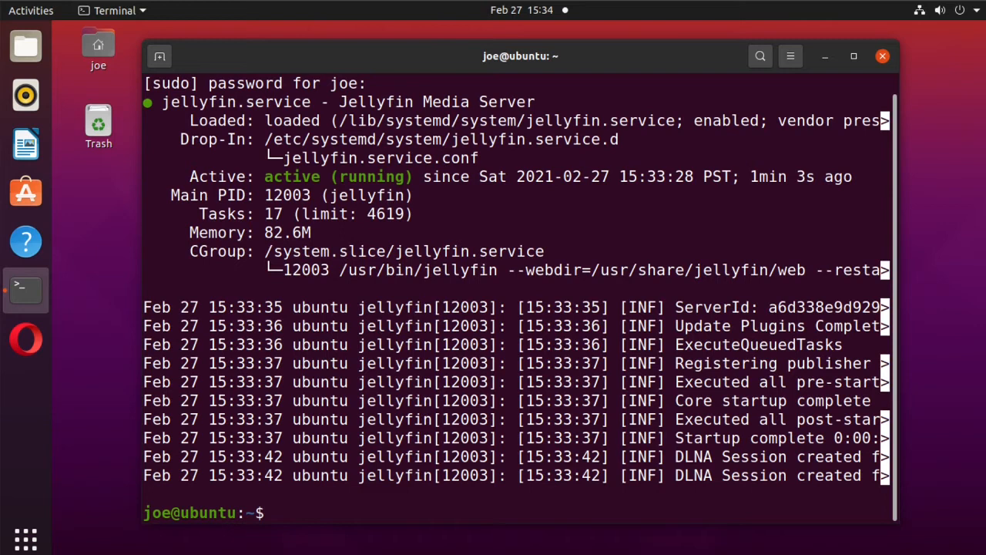
pyautogui.write('clear')
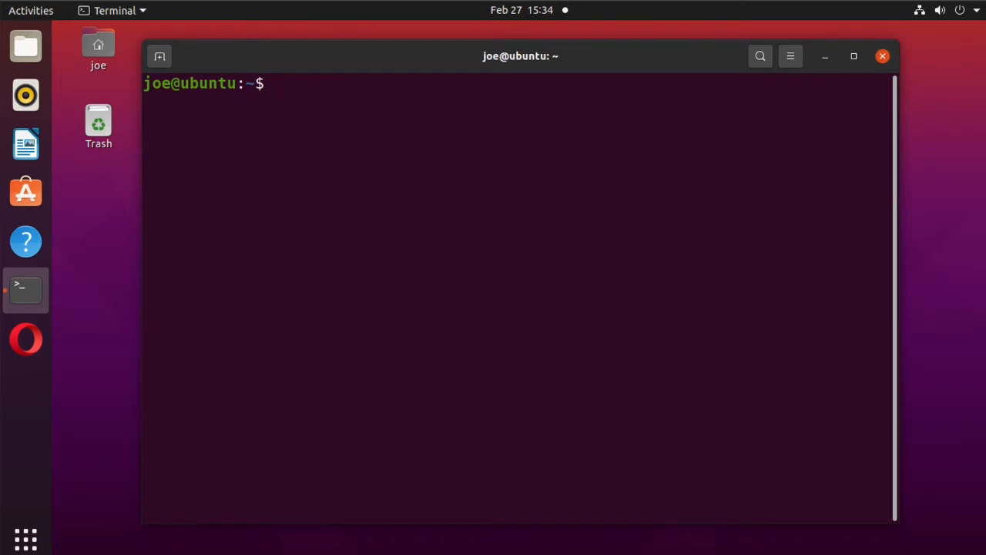
# Stop the Jellyfin service with 'sudo service jellyfin stop'.
pyautogui.write('sudo')
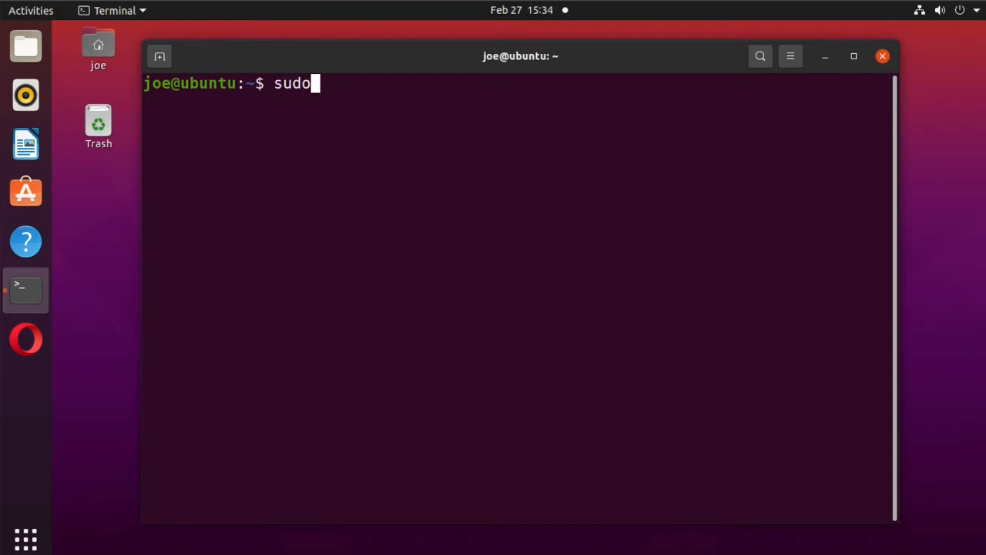
pyautogui.write('service')
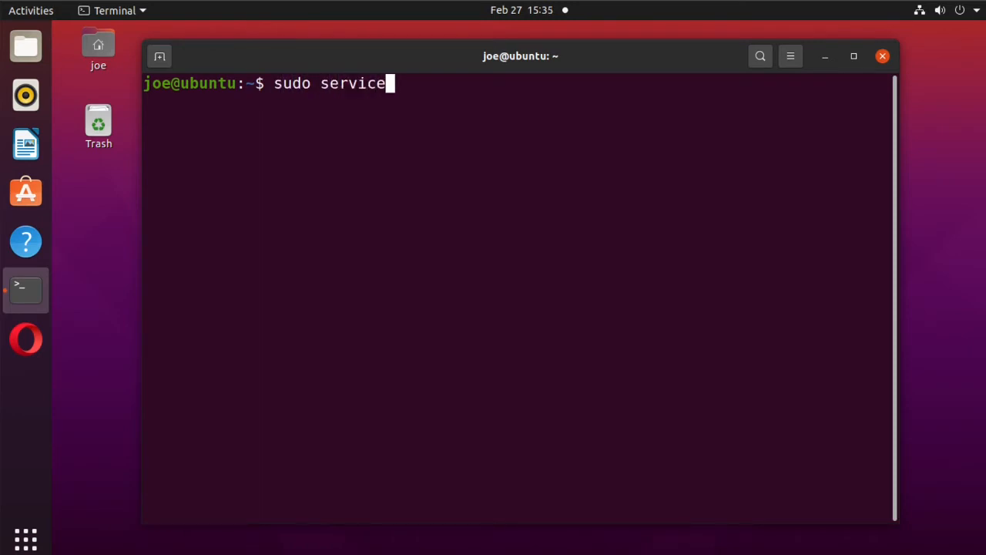
pyautogui.write('jell')
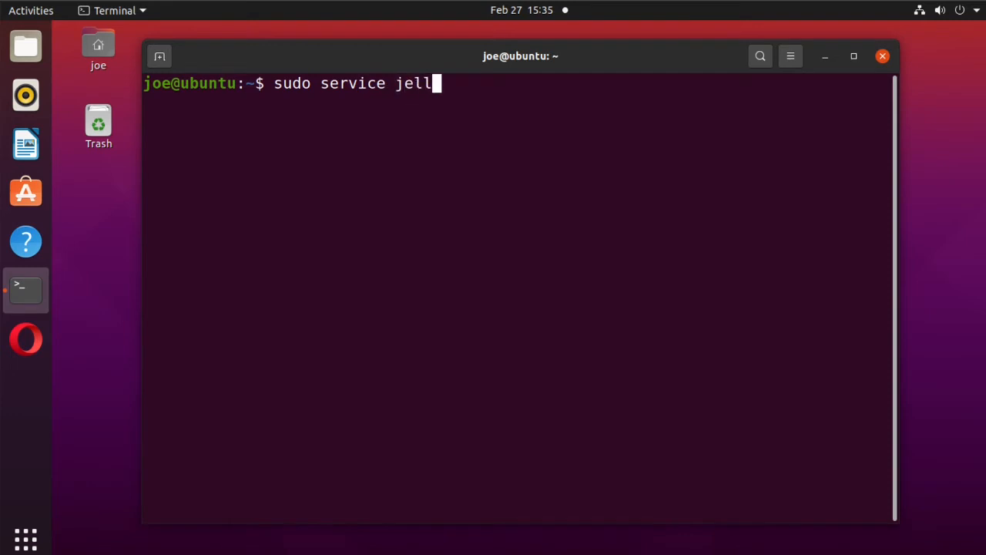
pyautogui.write('yfin')
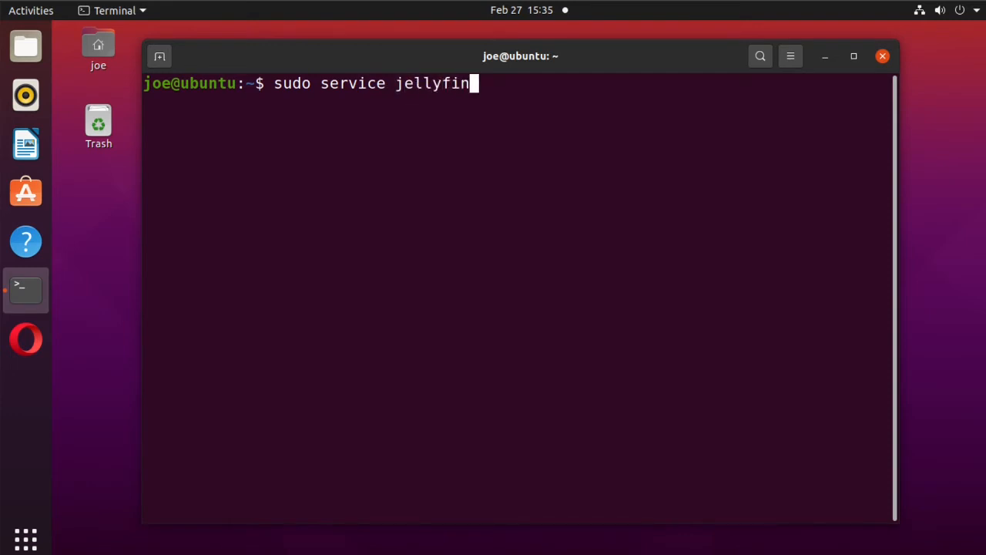
pyautogui.write('s')
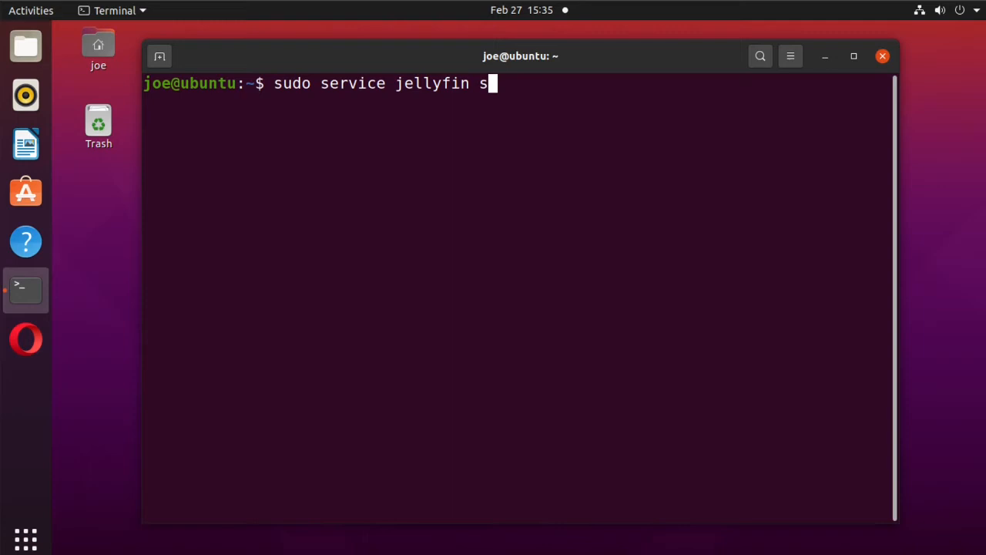
pyautogui.write('top')
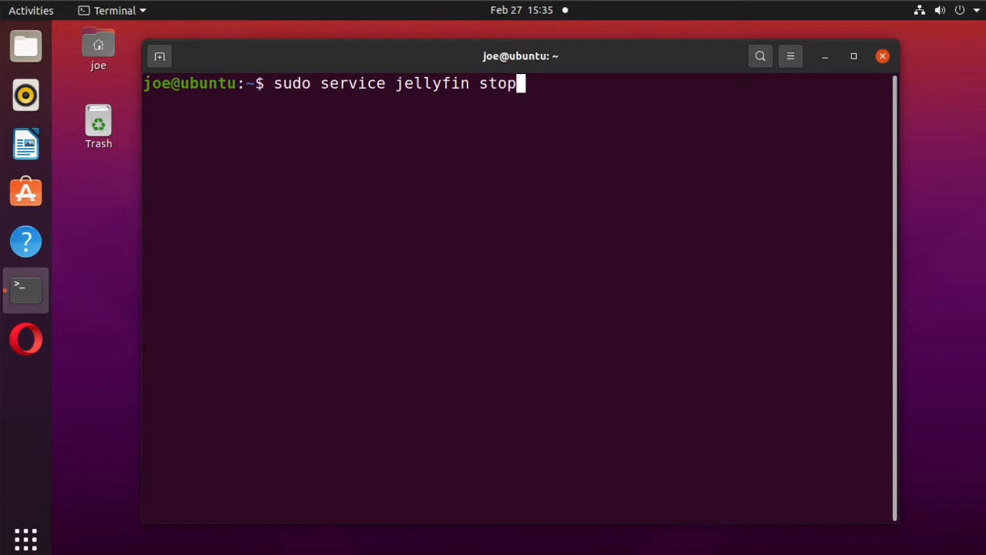
pyautogui.press('Return')
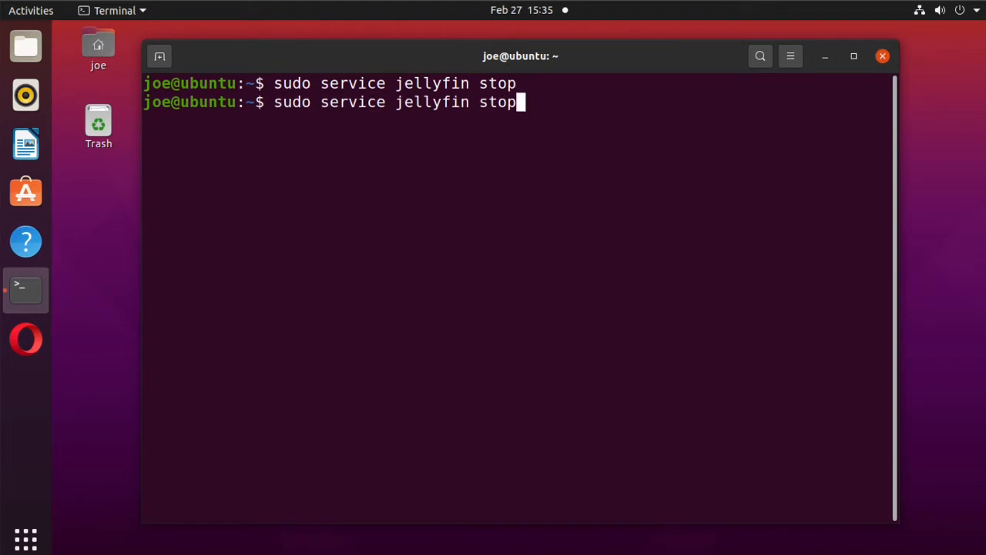
# Confirm Jellyfin is stopped, then edit the recalled command to 'sudo service jellyfin start'.
pyautogui.write('status')
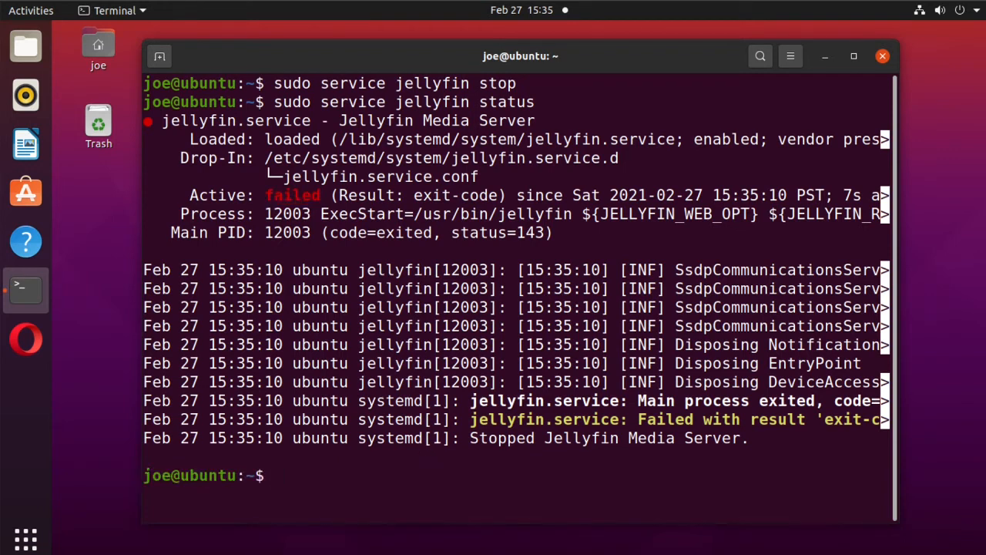
pyautogui.write('sudo service jellyfin status')
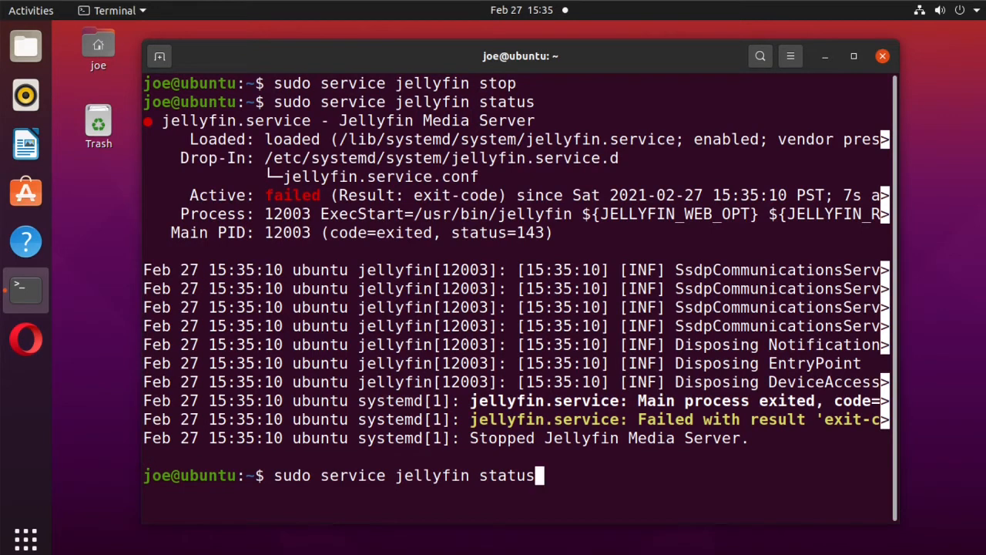
pyautogui.press('BackSpace')
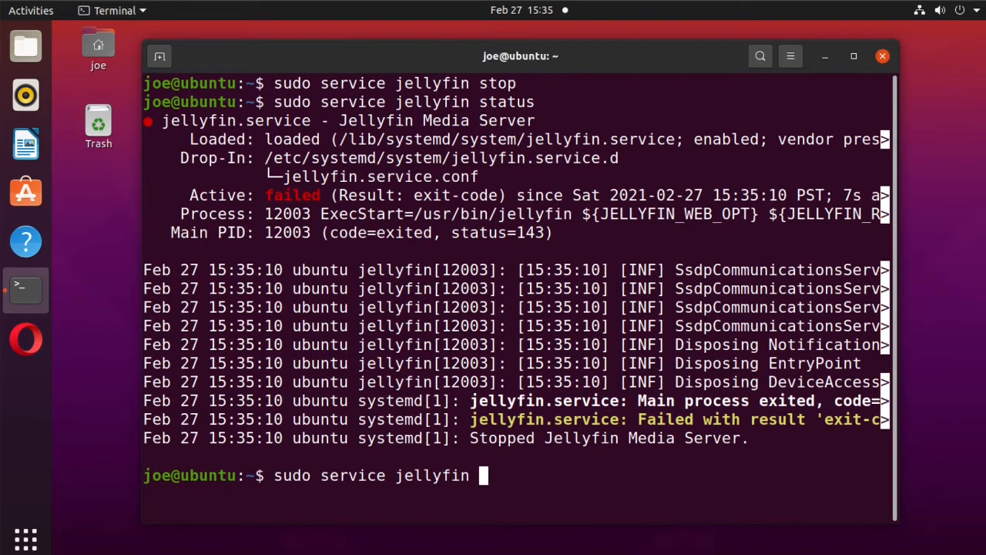
pyautogui.write('start')
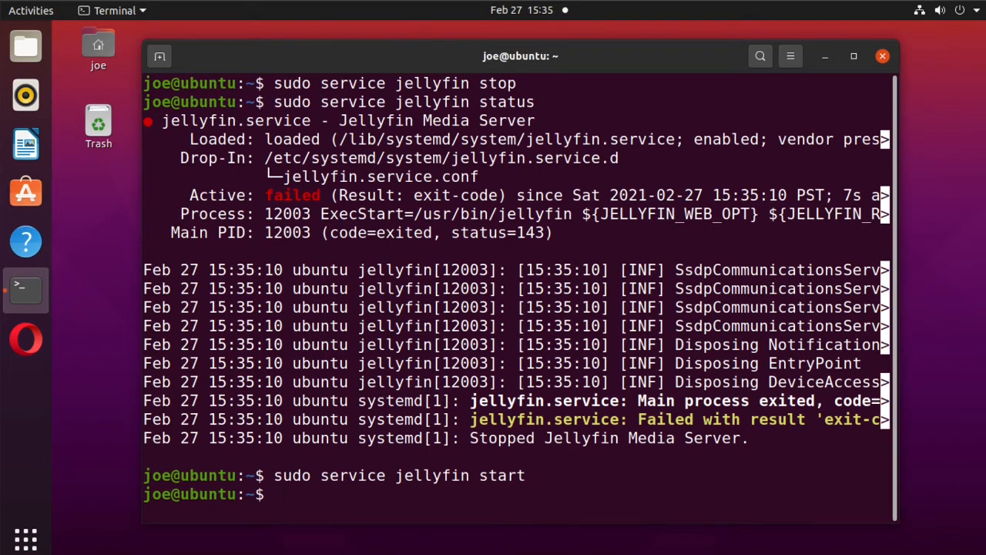
# Run 'sudo service jellyfin status' to confirm Jellyfin is active (running), then exit the pager.
pyautogui.write('sudo service jellyfin status')
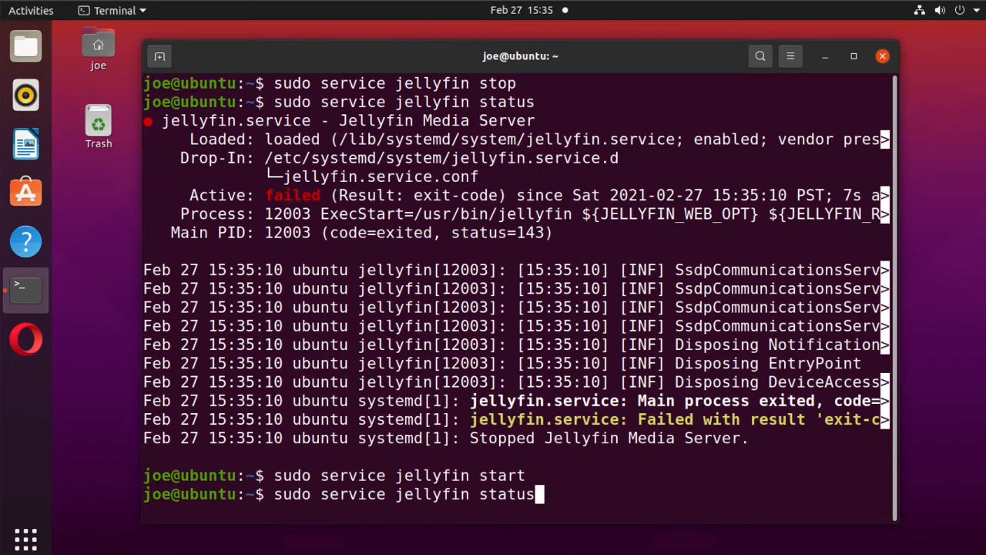
pyautogui.press('Return')
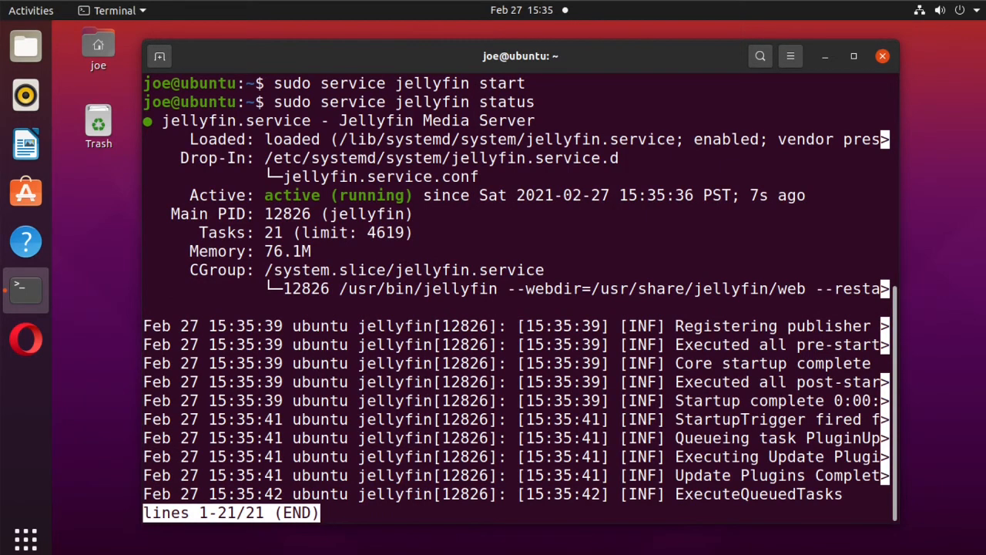
pyautogui.press('q')
pyautogui.write('sudo service jellyfin')
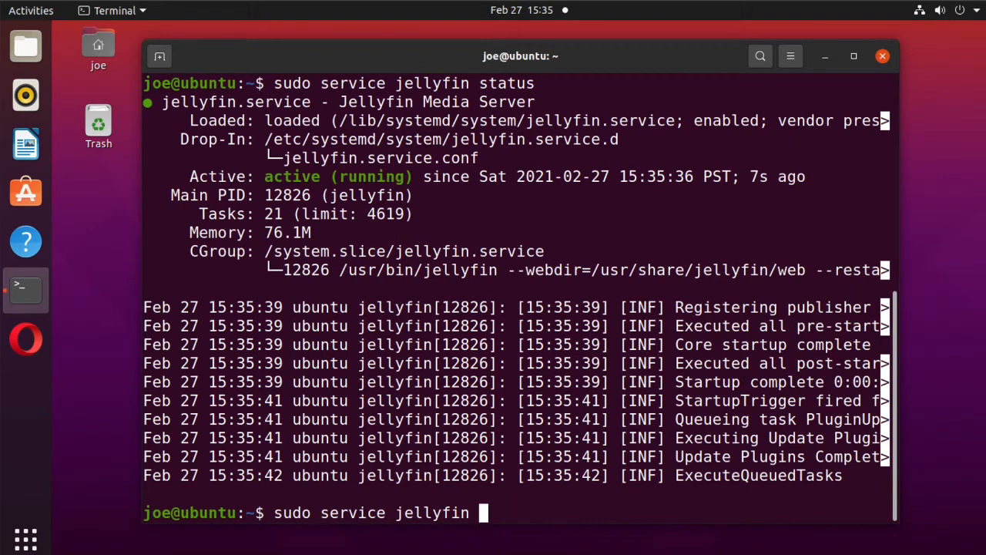
# Restart Jellyfin, verify it runs under a new process, clear the terminal, and launch Opera.
pyautogui.write('restart')
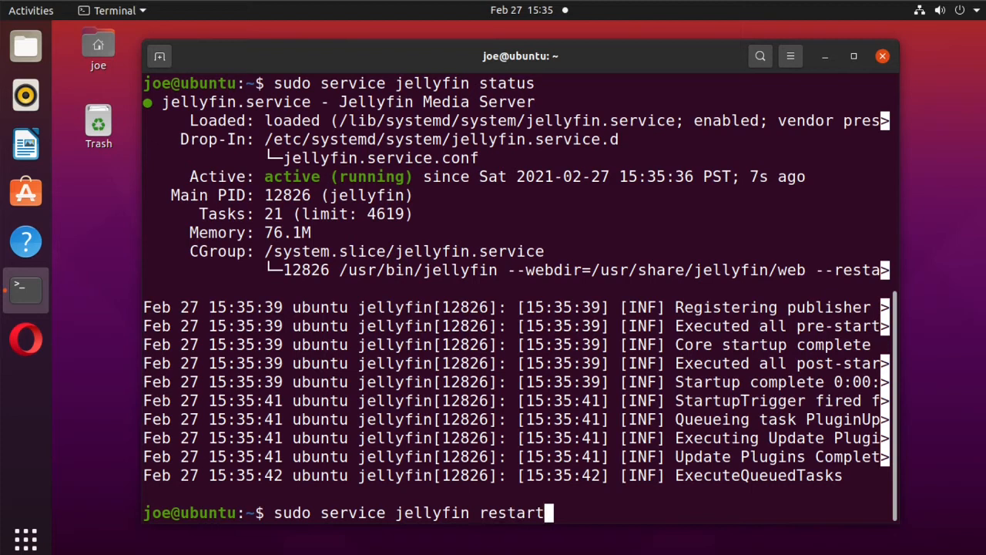
pyautogui.press('Return')
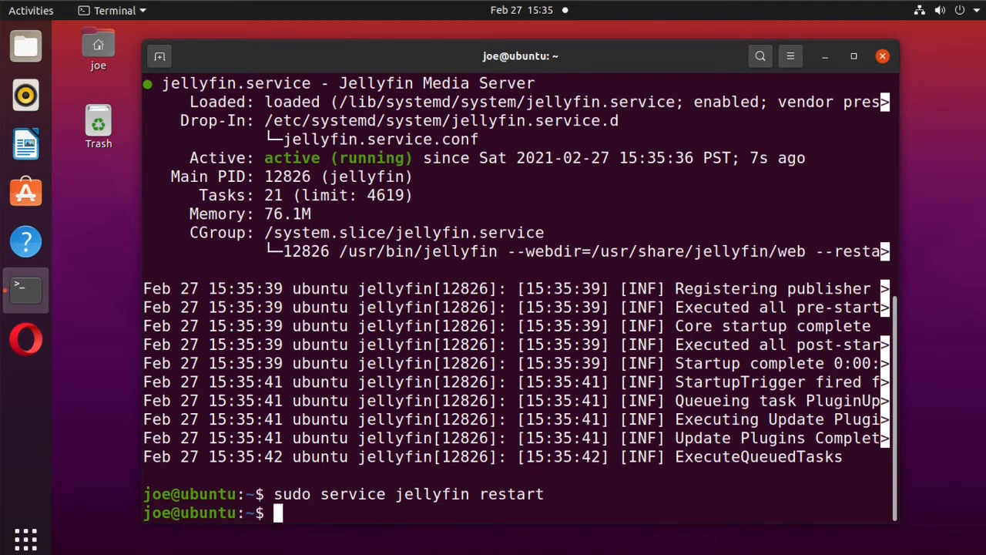
pyautogui.write('sudo service jellyfin status')
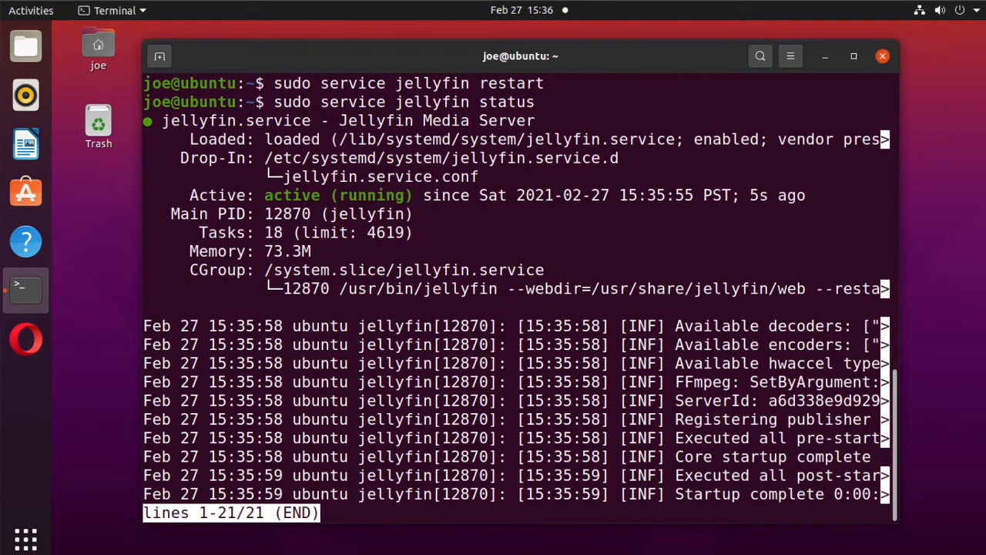
pyautogui.press('q')
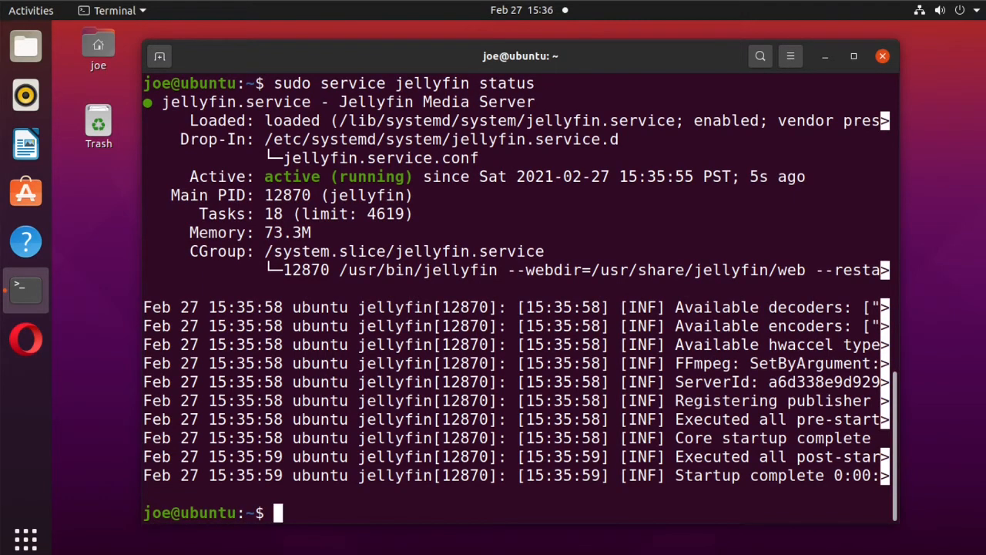
pyautogui.write('clear')
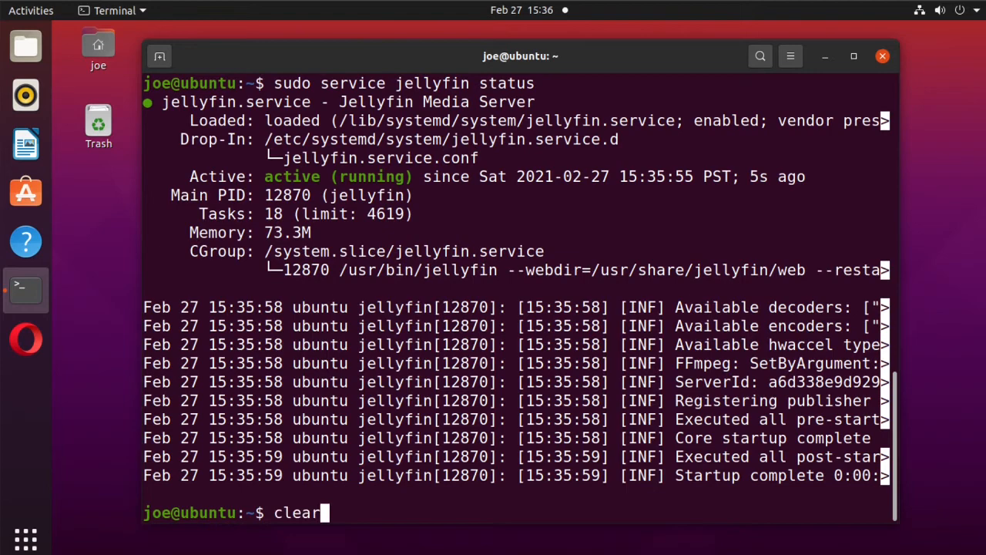
pyautogui.click(25, 338)
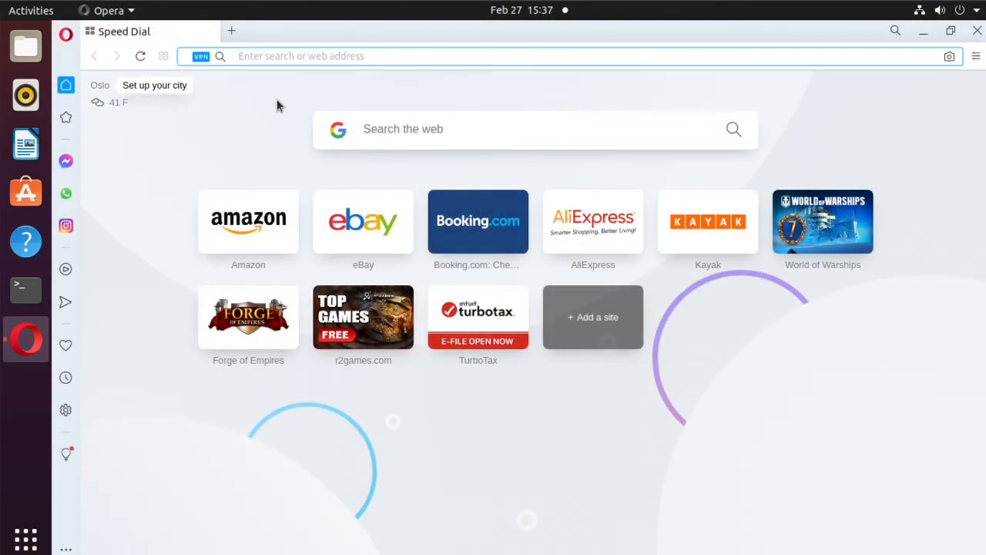
pyautogui.write('http://')
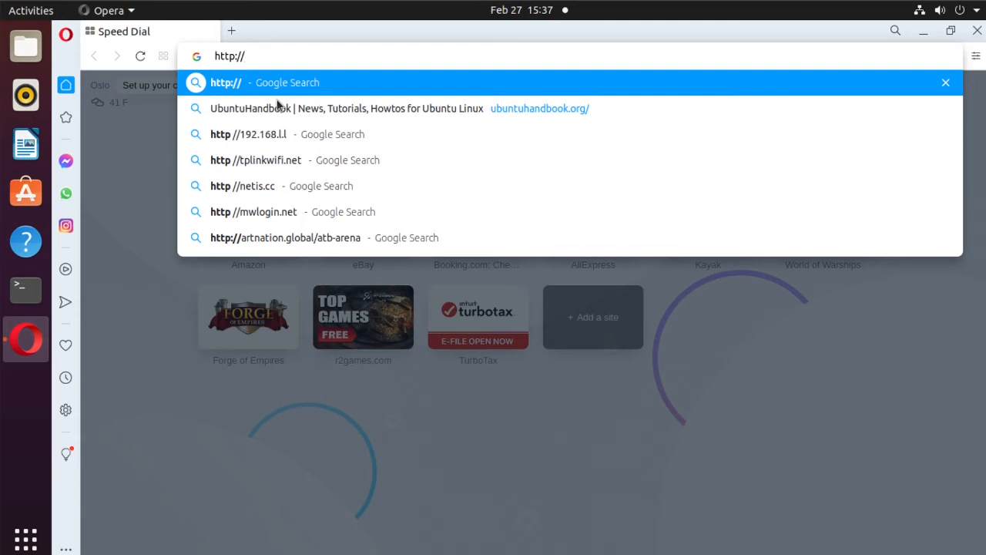
pyautogui.write('127.0.0.1:')
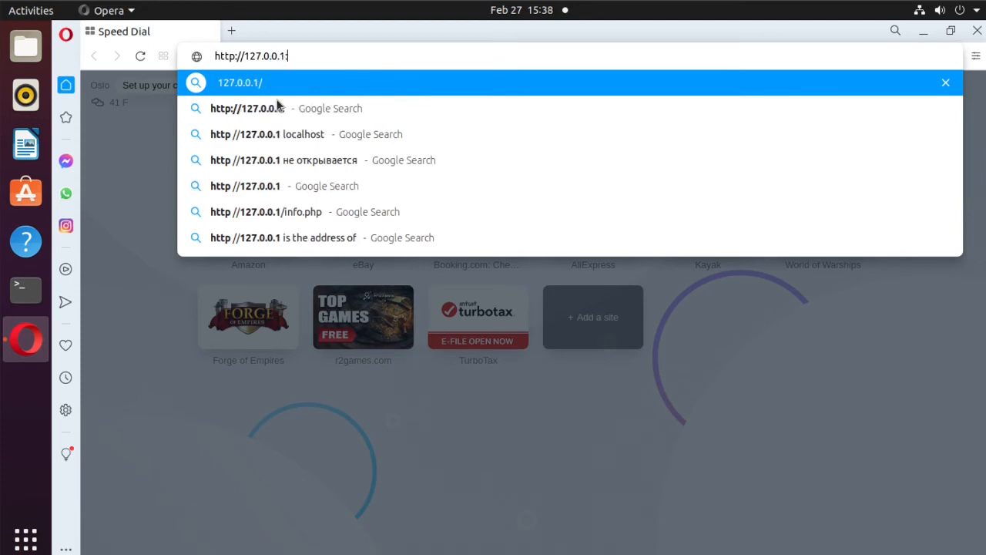
pyautogui.write('8096')
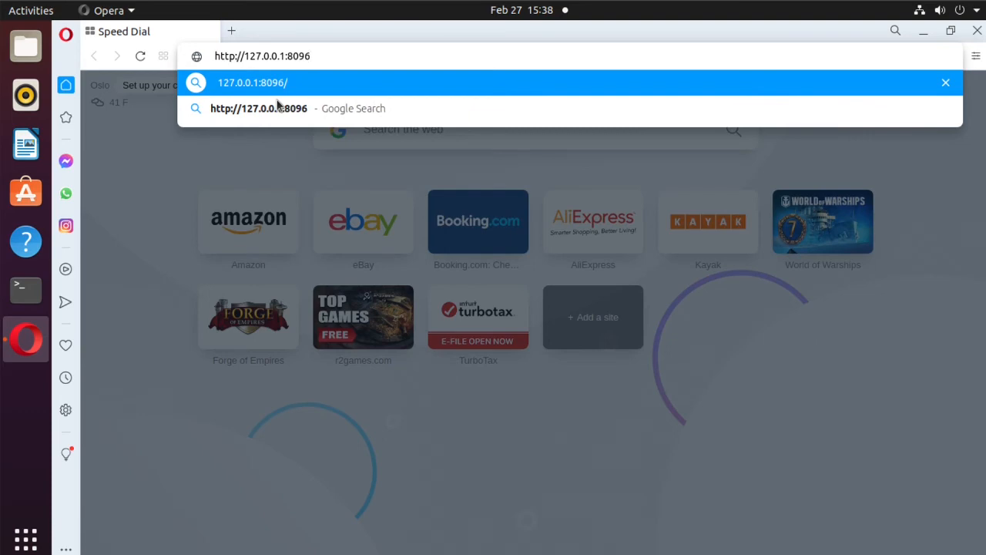
pyautogui.click(253, 82)
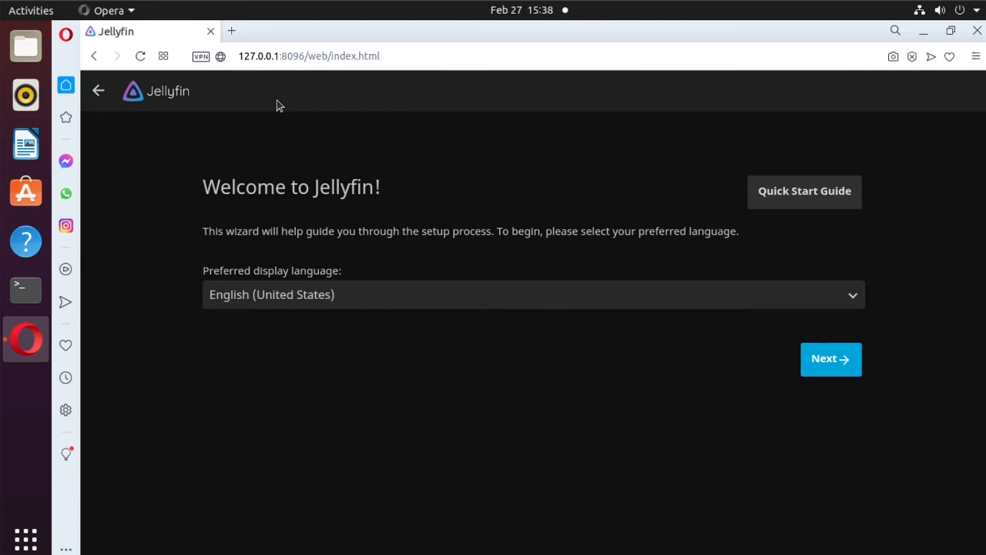
pyautogui.moveTo(809, 369)
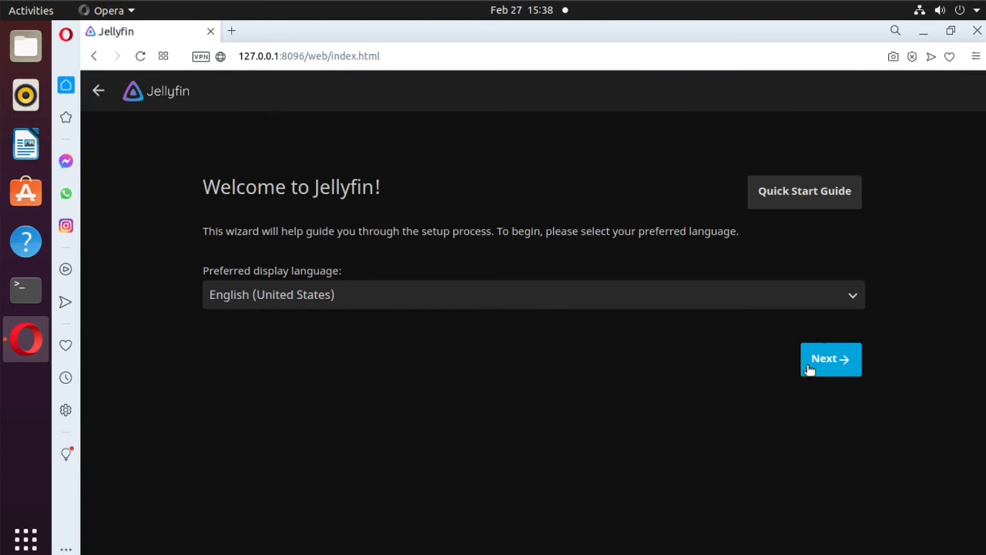
# Accept the default language, then enter admin username 'joe' with a password and continue.
pyautogui.click(831, 360)
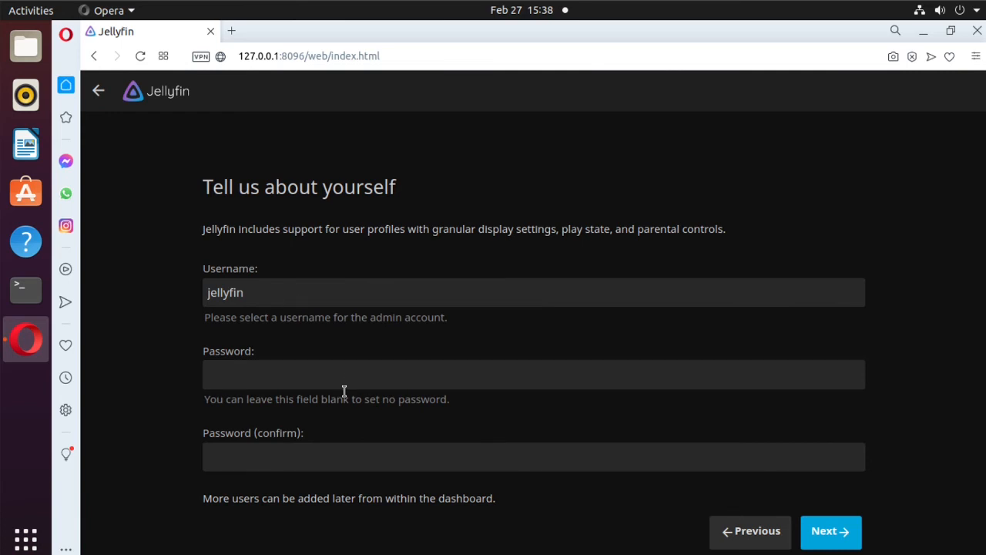
pyautogui.moveTo(341, 384)
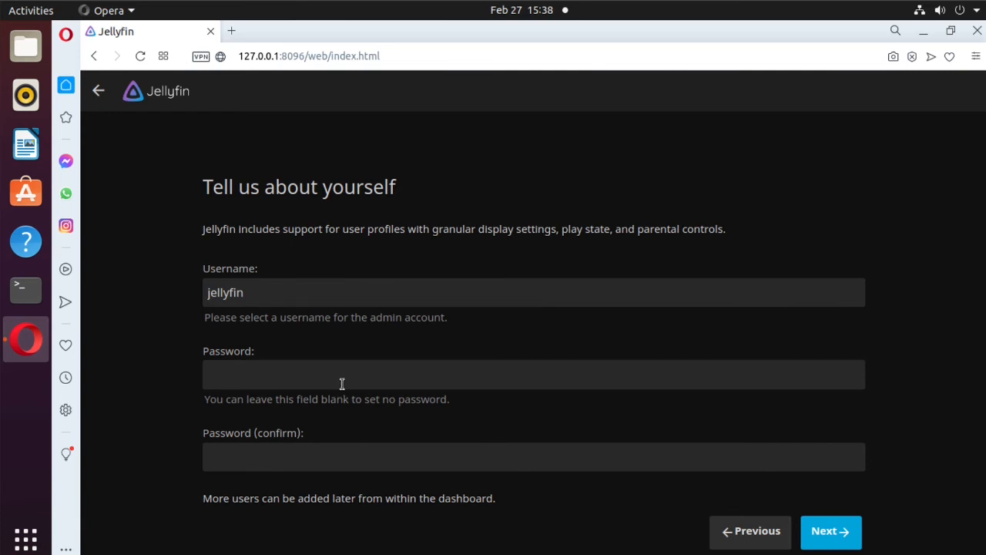
pyautogui.click(270, 293)
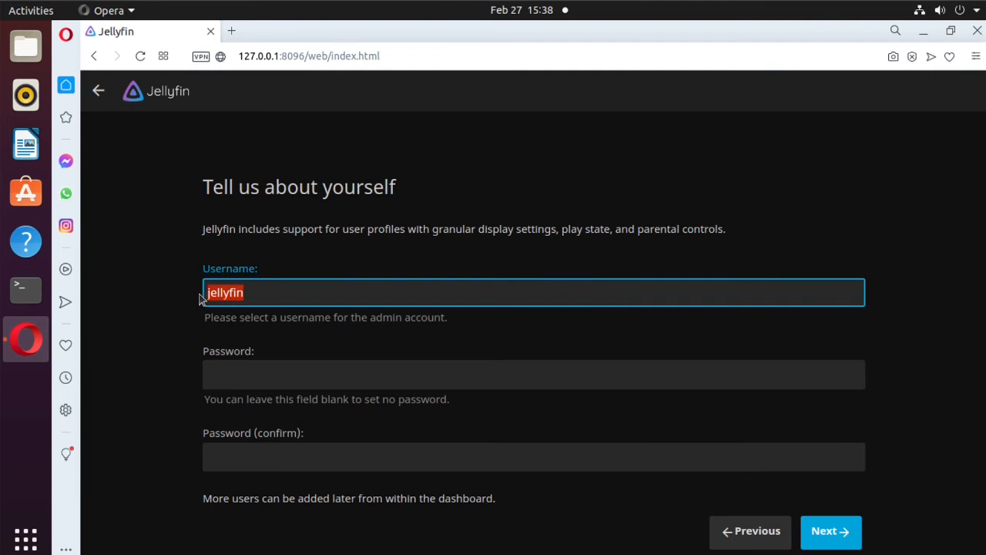
pyautogui.write('joe')
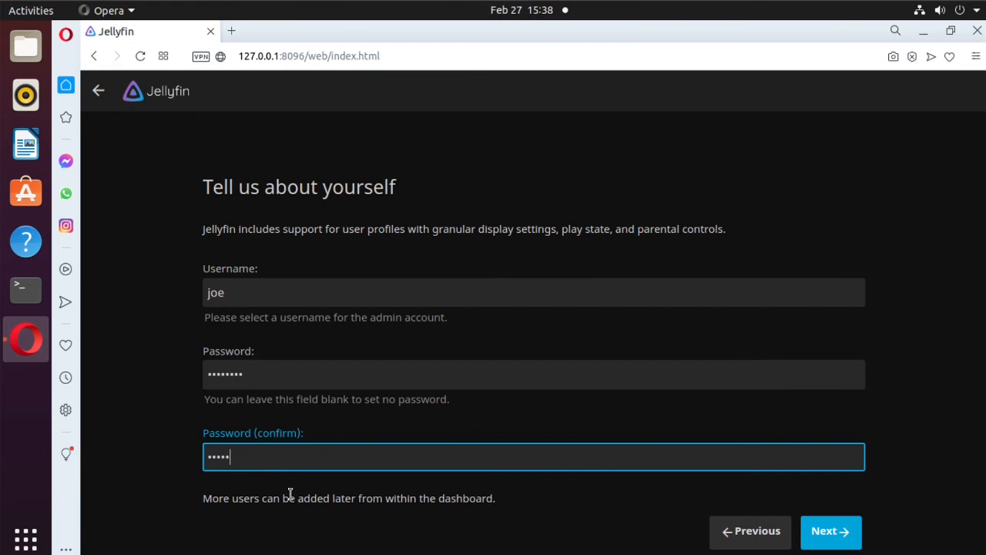
pyautogui.write('•••')
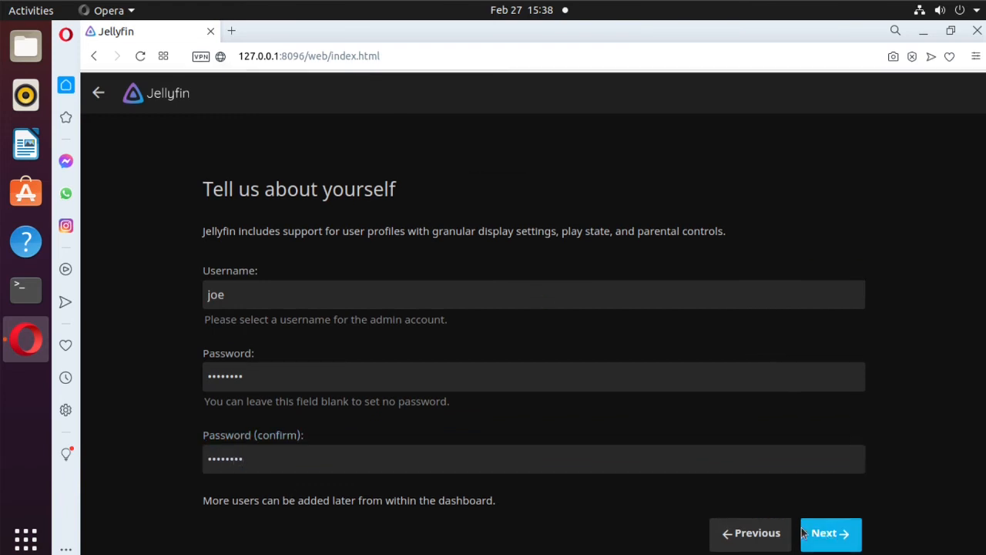
pyautogui.click(831, 533)
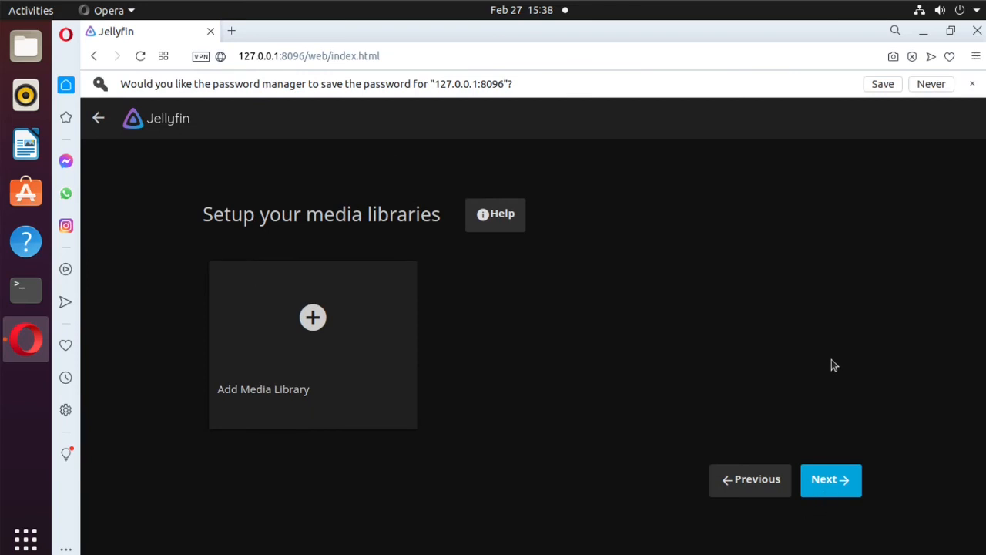
pyautogui.moveTo(807, 361)
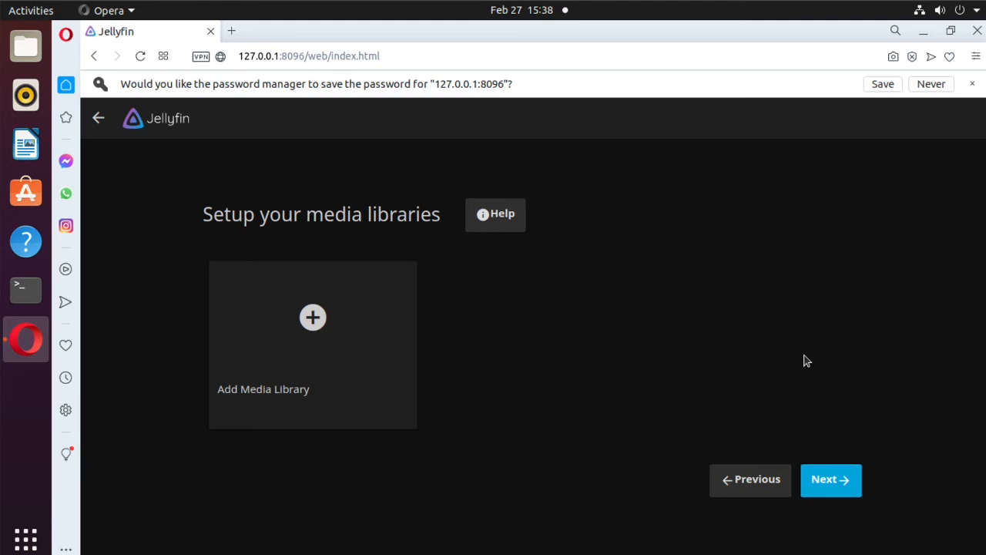
# Skip libraries, keep English/United States metadata and remote connections, then finish the wizard.
pyautogui.click(830, 480)
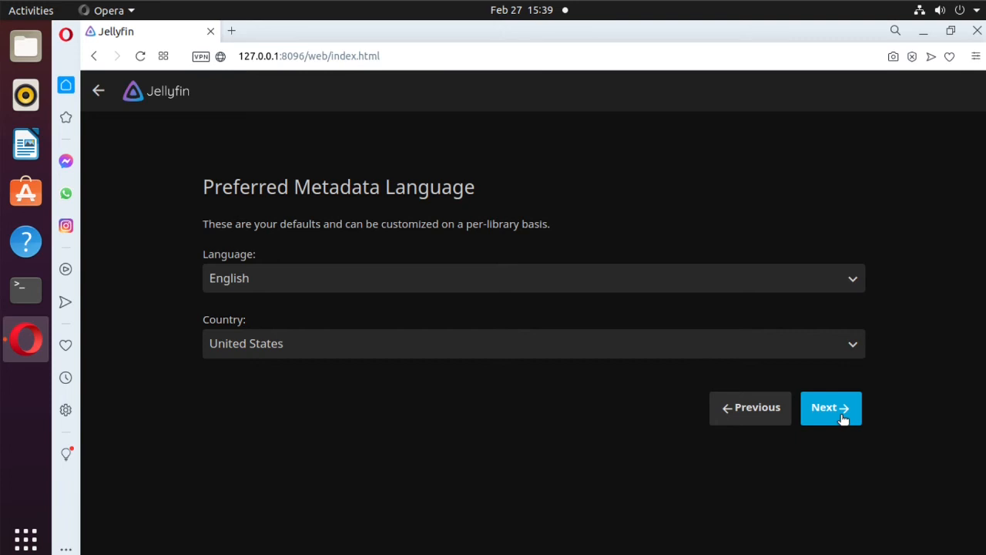
pyautogui.click(832, 409)
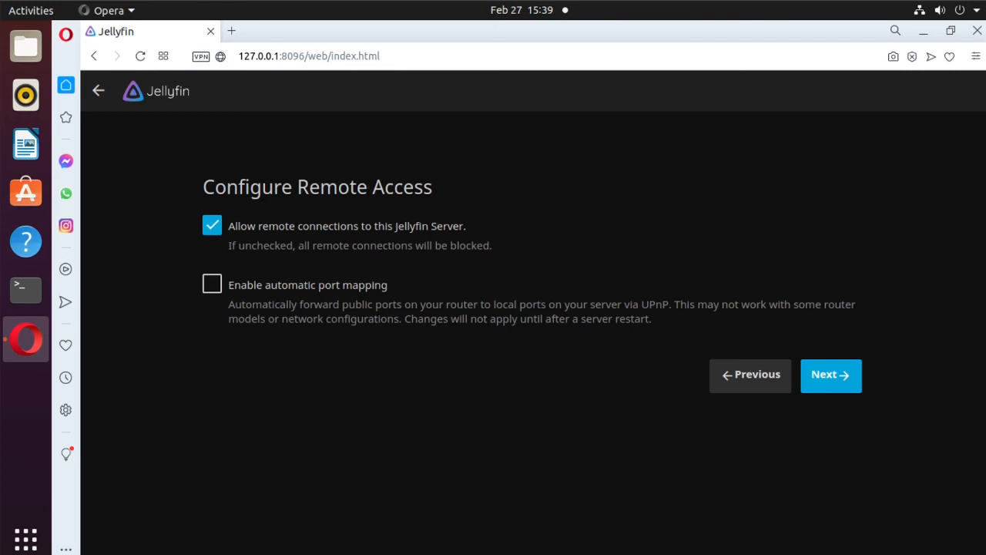
pyautogui.moveTo(611, 397)
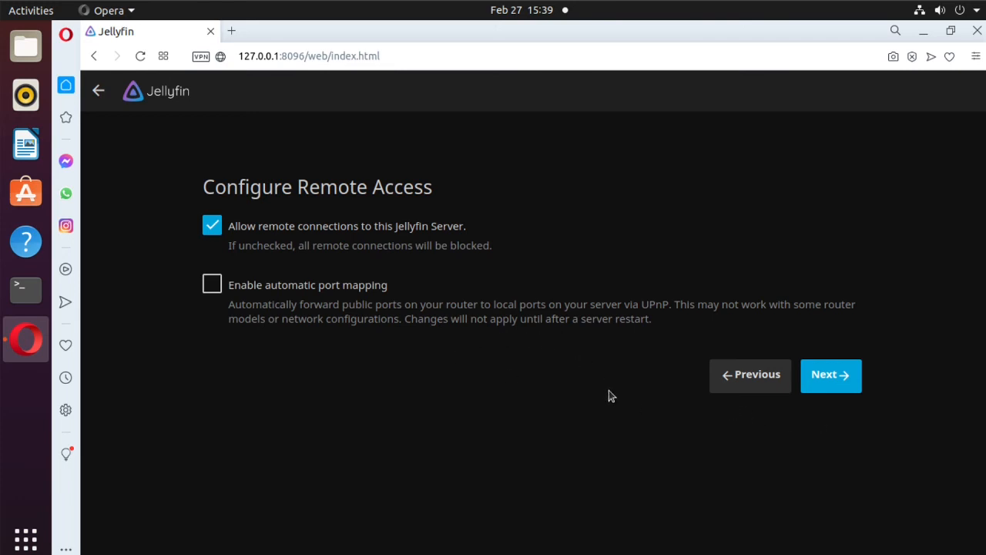
pyautogui.moveTo(815, 384)
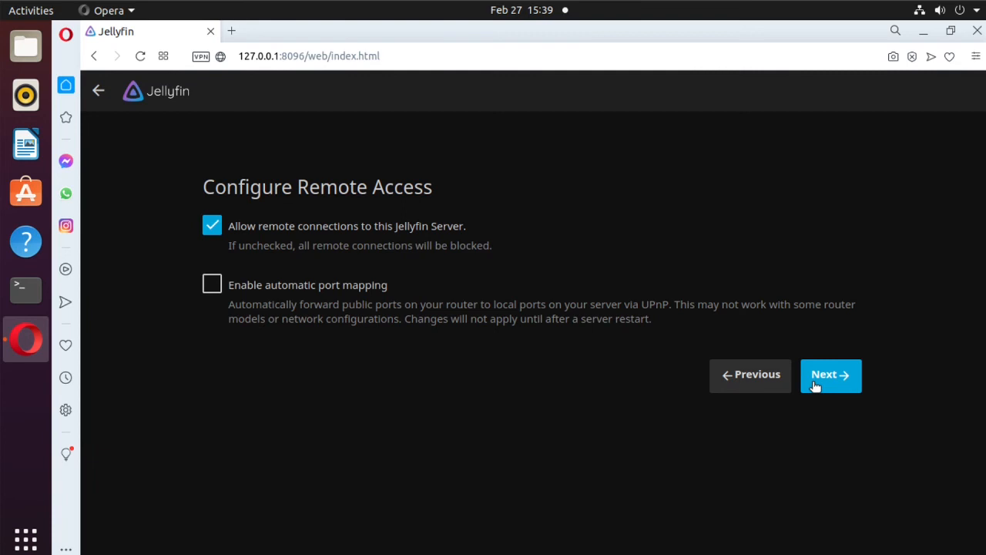
pyautogui.click(831, 375)
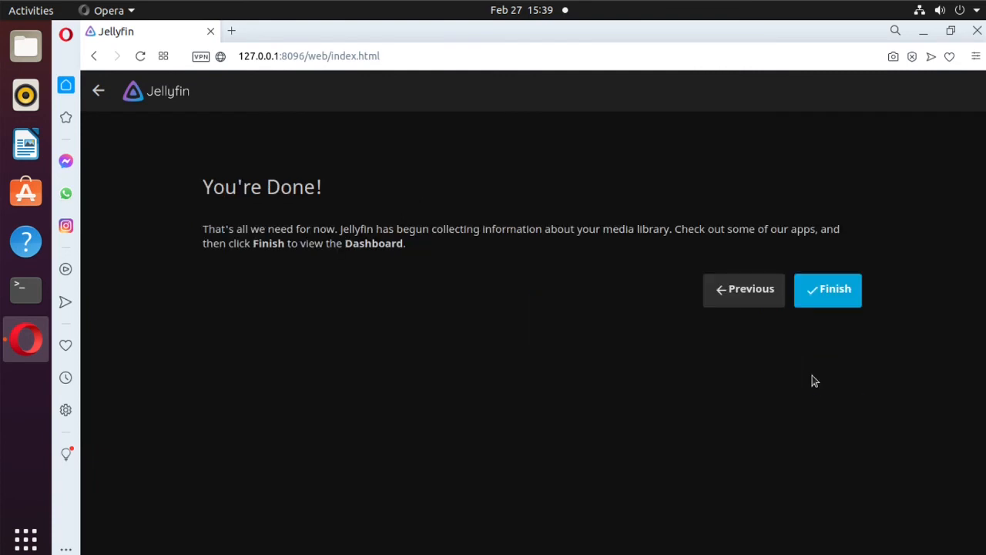
pyautogui.moveTo(828, 304)
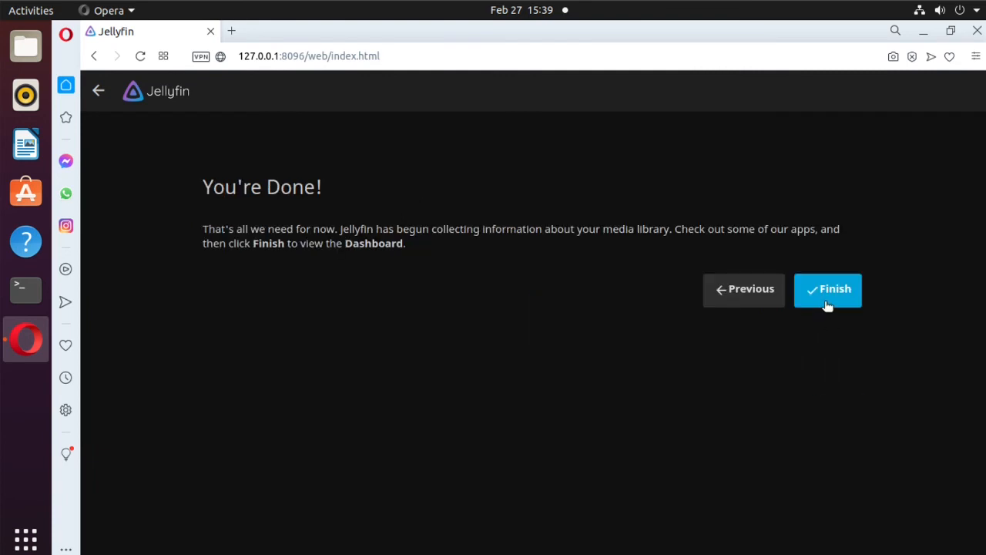
pyautogui.click(828, 290)
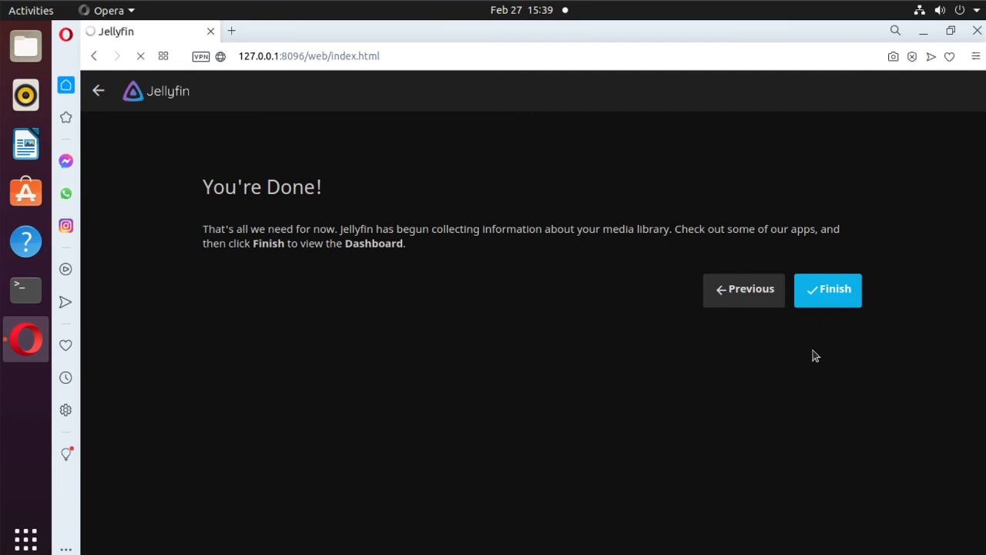
pyautogui.click(827, 289)
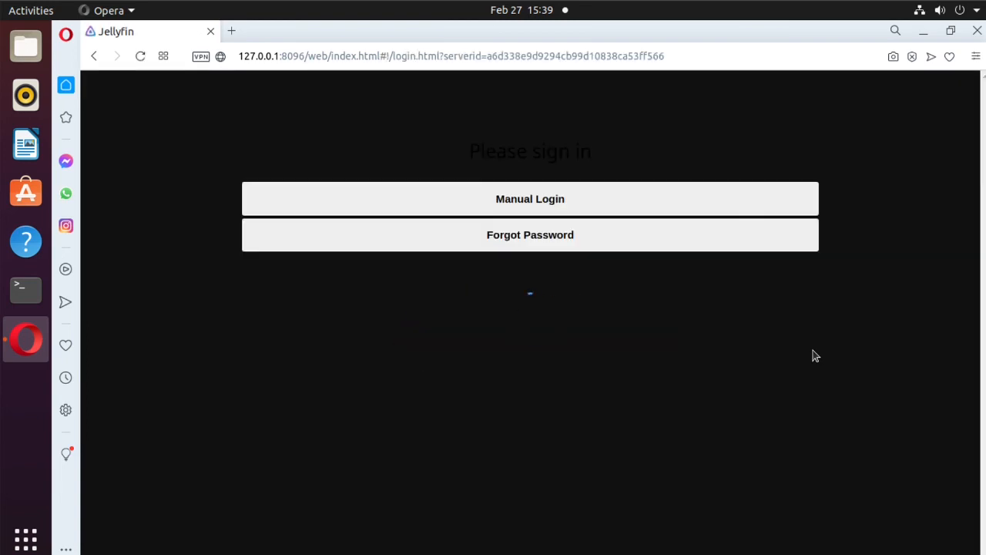
# Sign in manually as 'joe' and open the navigation menu on the empty home page.
pyautogui.click(531, 199)
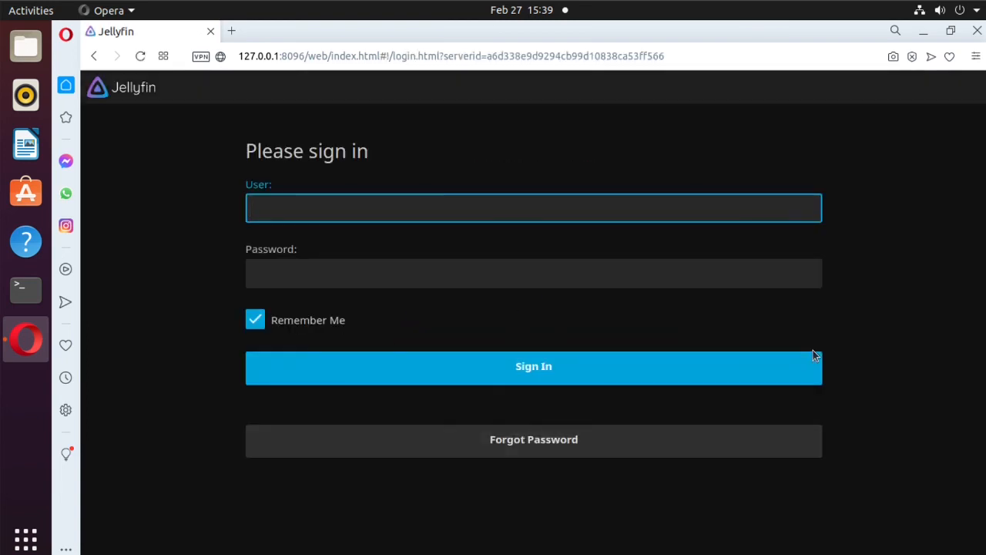
pyautogui.write('joe')
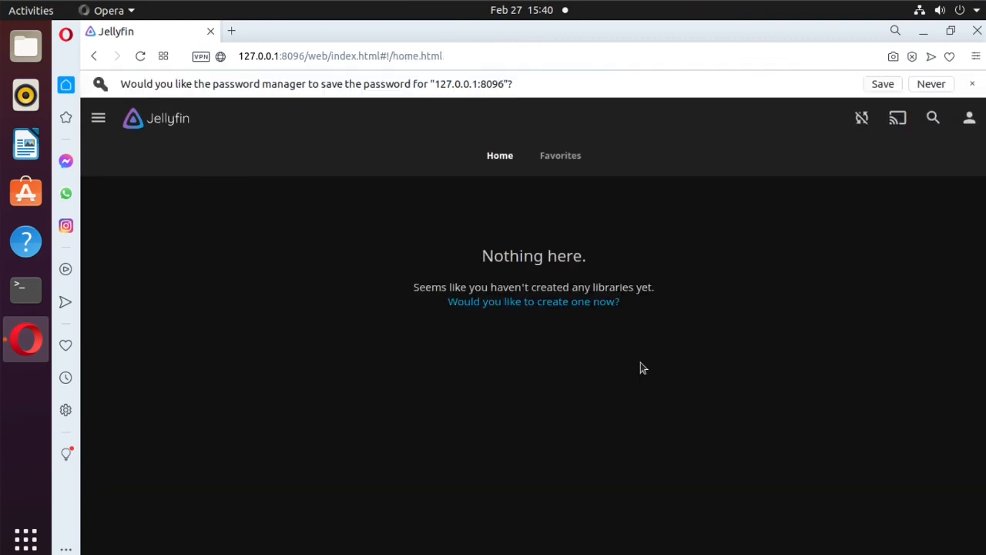
pyautogui.moveTo(554, 301)
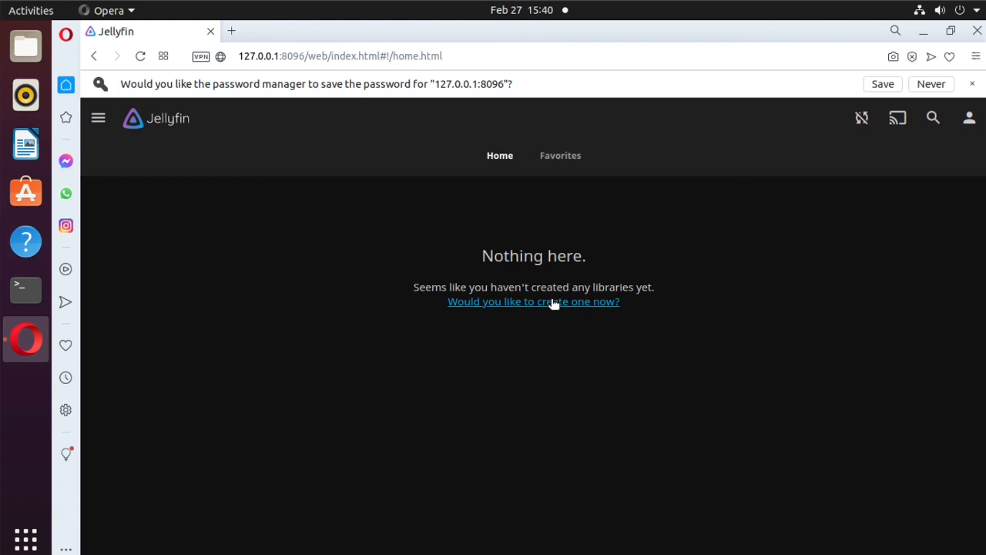
pyautogui.moveTo(321, 227)
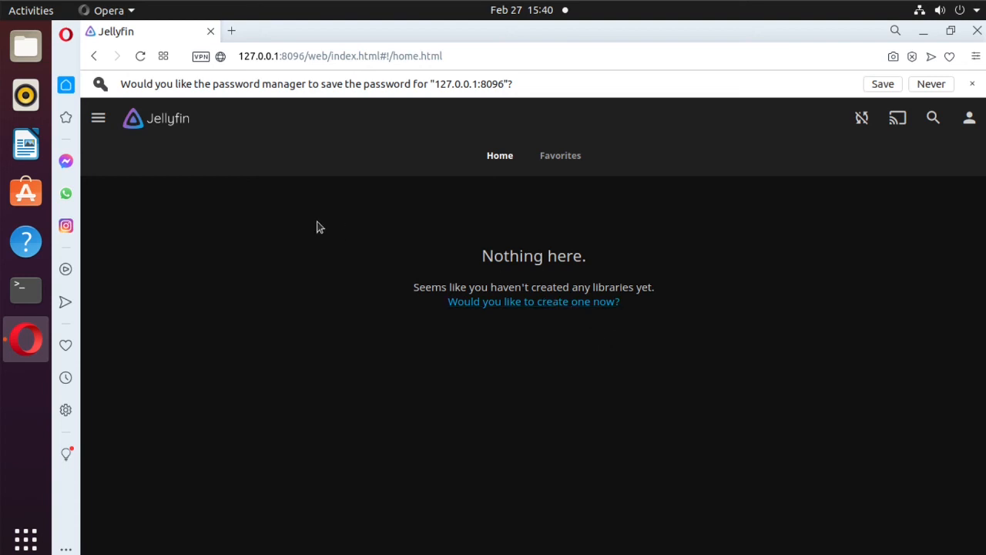
pyautogui.click(98, 118)
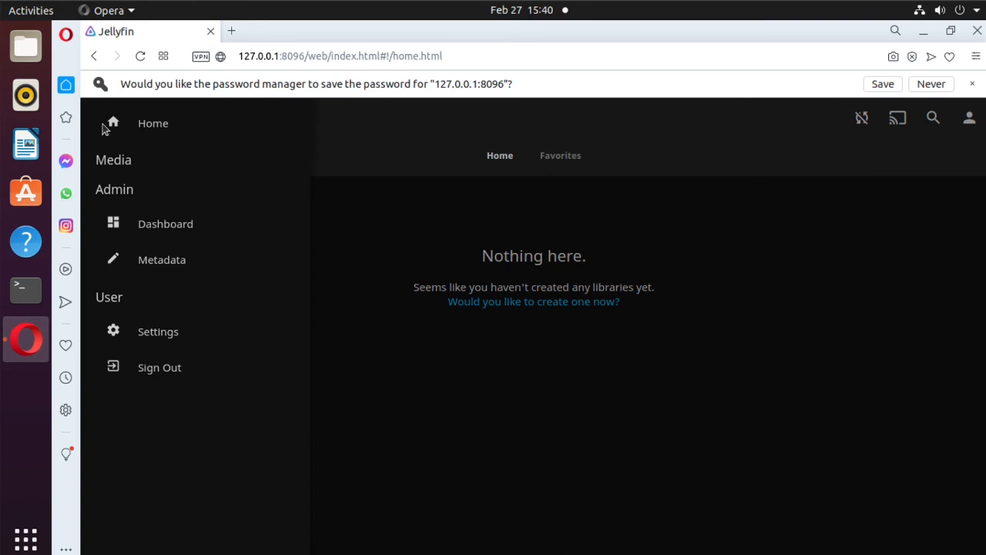
pyautogui.moveTo(112, 161)
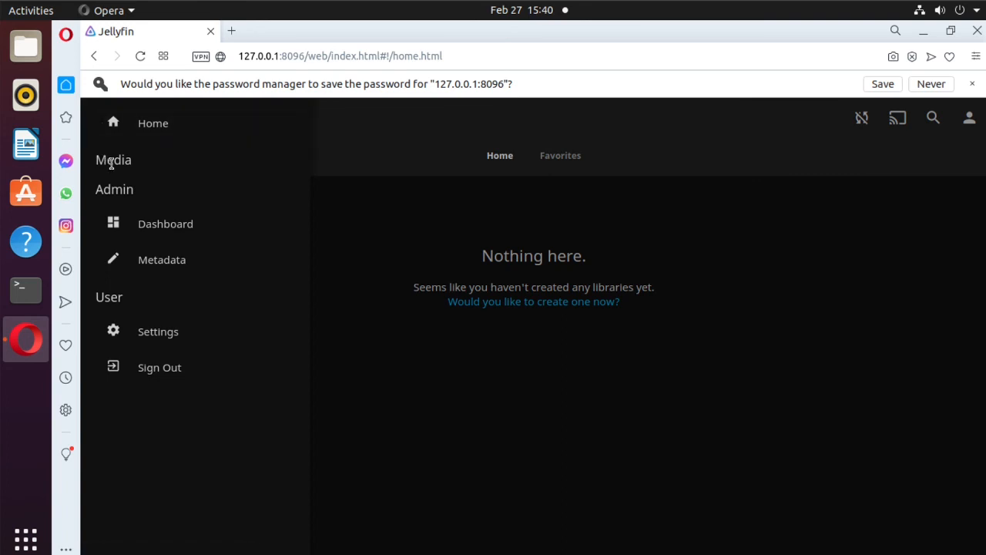
pyautogui.moveTo(142, 194)
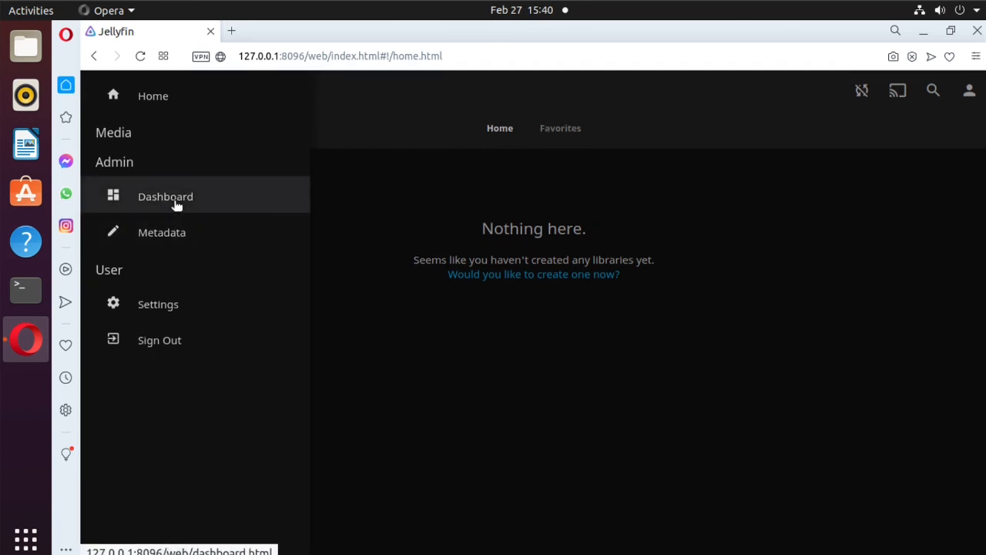
# Open the Dashboard from the menu and go to its empty Libraries page.
pyautogui.click(165, 196)
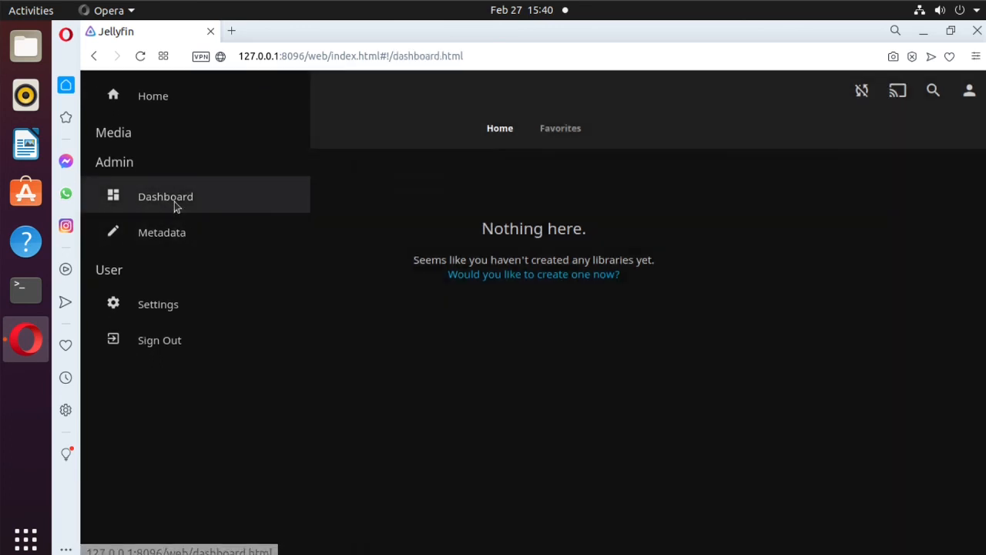
pyautogui.click(165, 197)
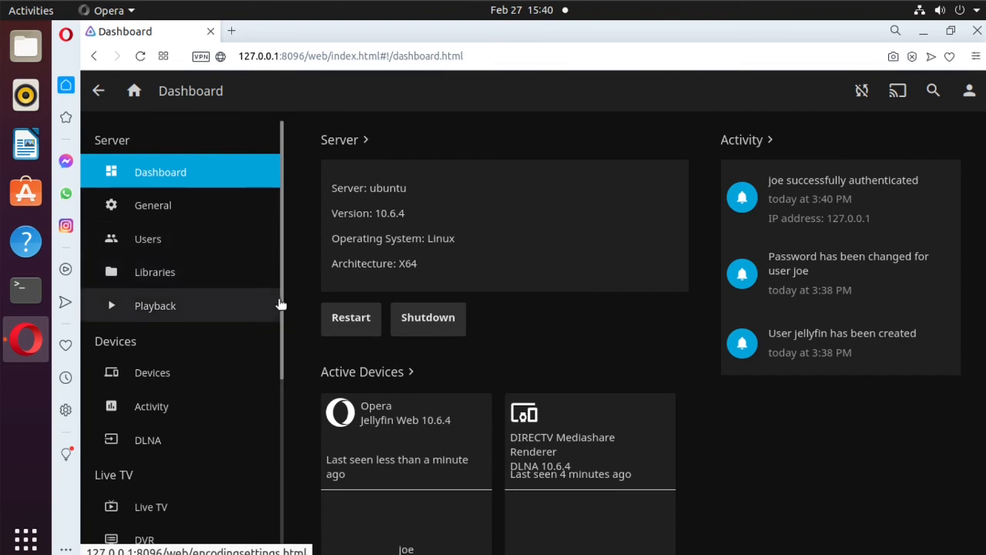
pyautogui.moveTo(167, 279)
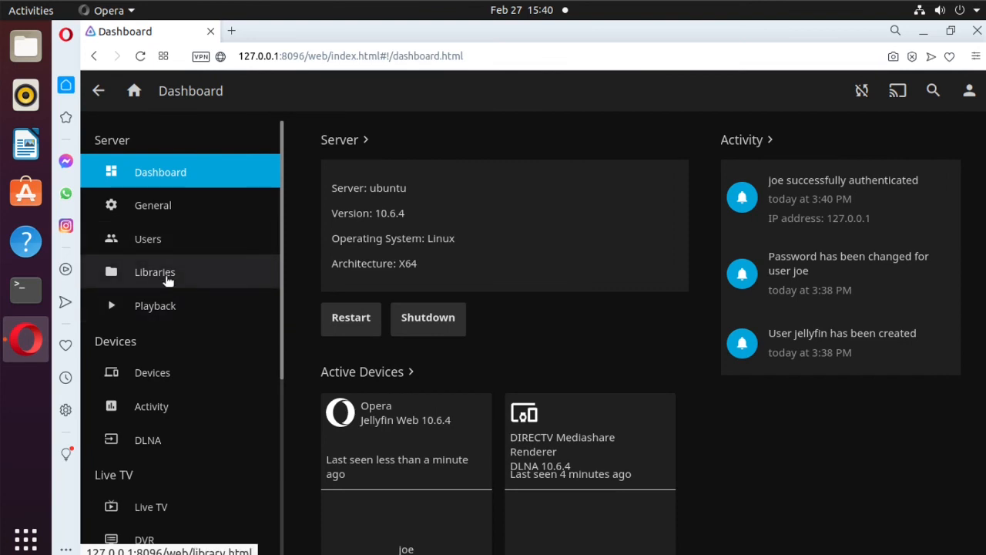
pyautogui.click(155, 272)
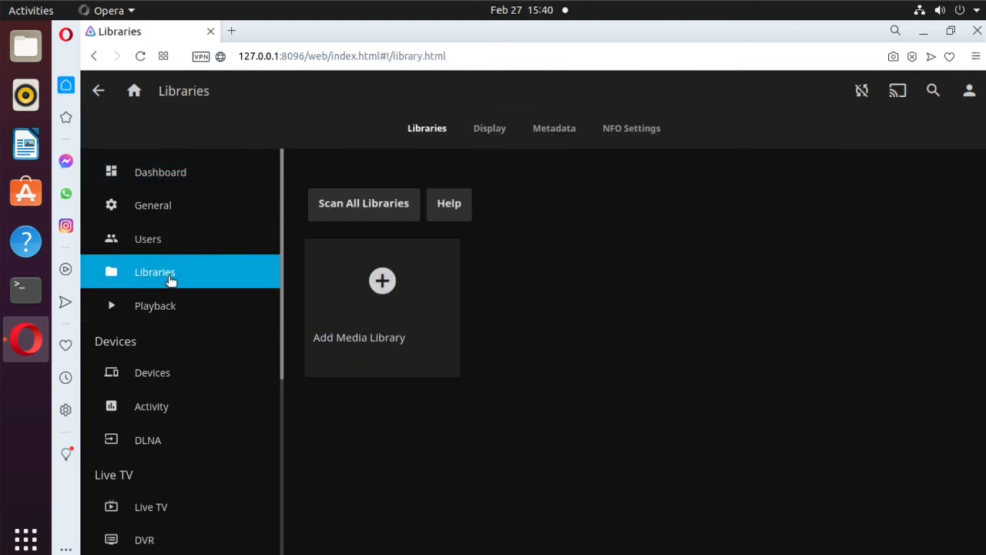
pyautogui.moveTo(559, 428)
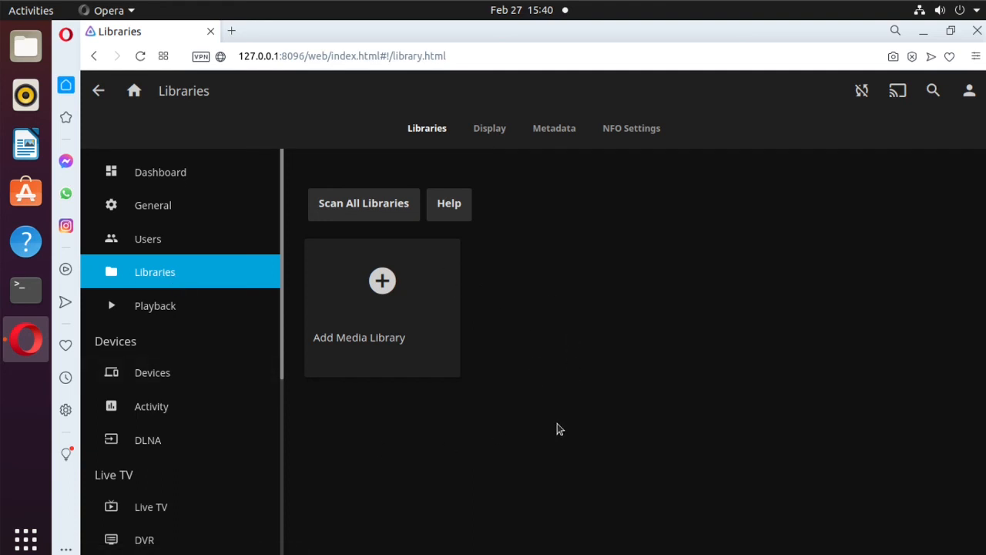